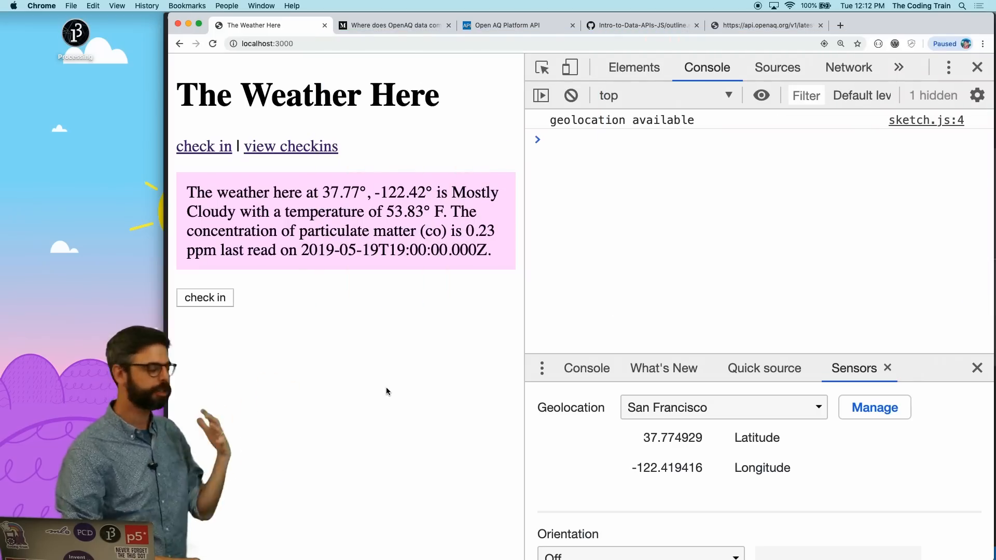
pyautogui.moveTo(311, 148)
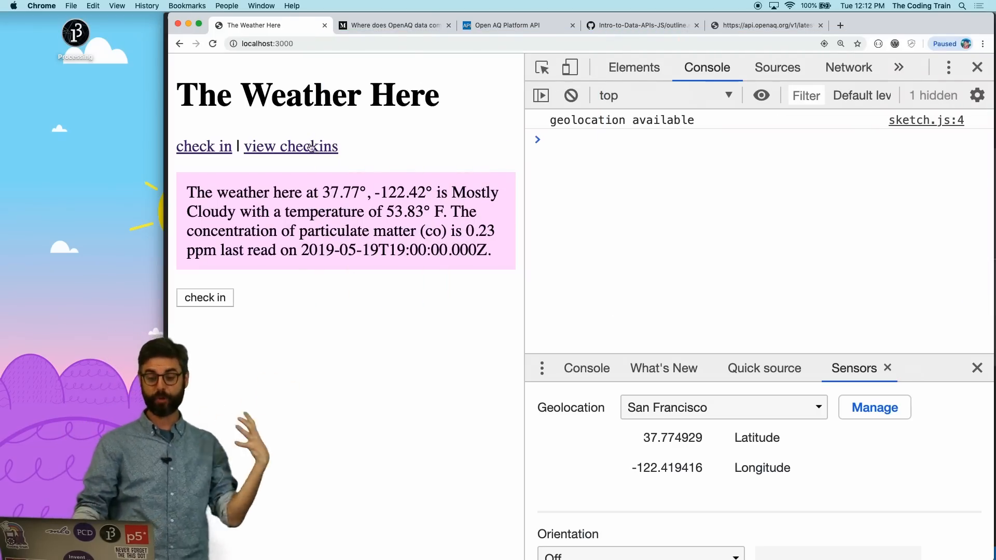
# Step: Cut the data/options/fetch block so it can move inside the try block after the DOM updates
pyautogui.click(290, 146)
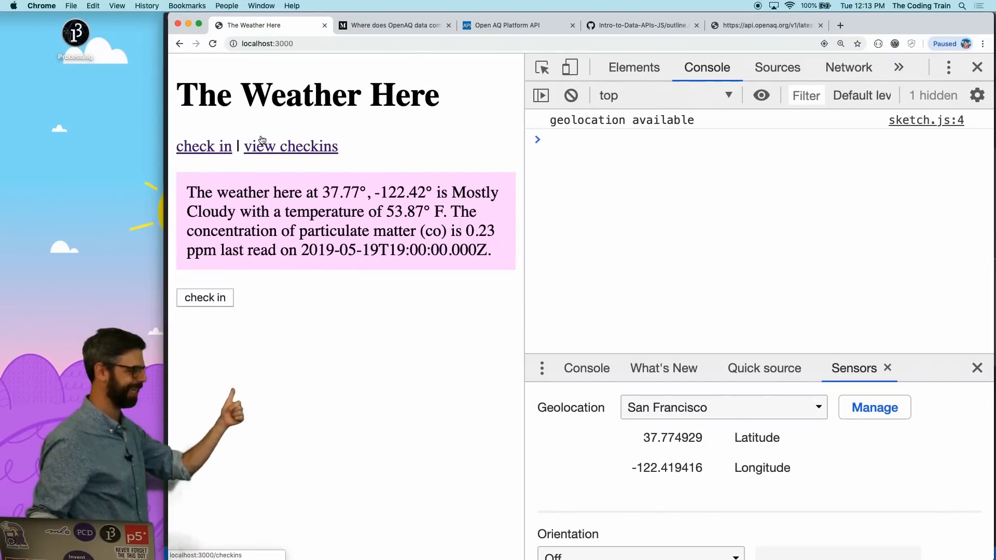
pyautogui.click(290, 146)
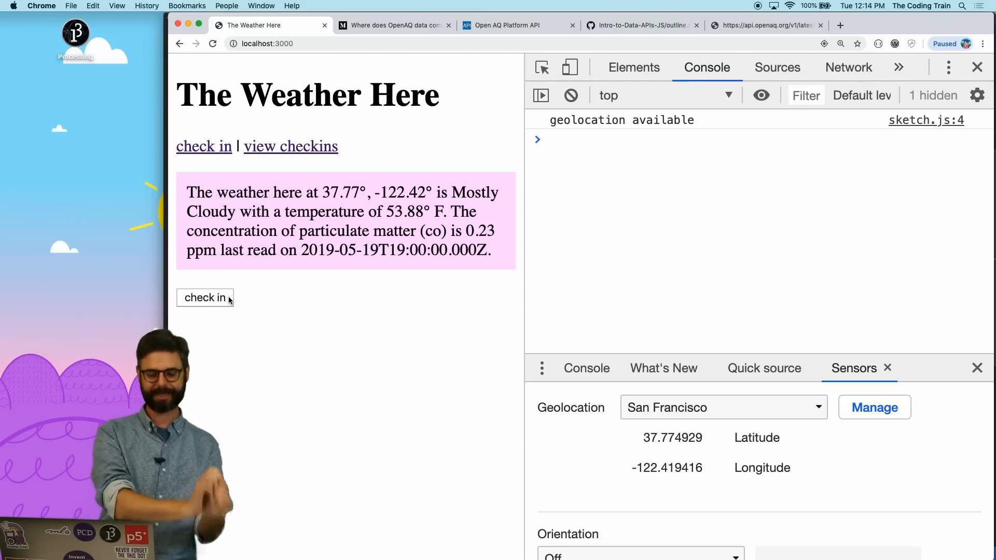
pyautogui.moveTo(147, 185)
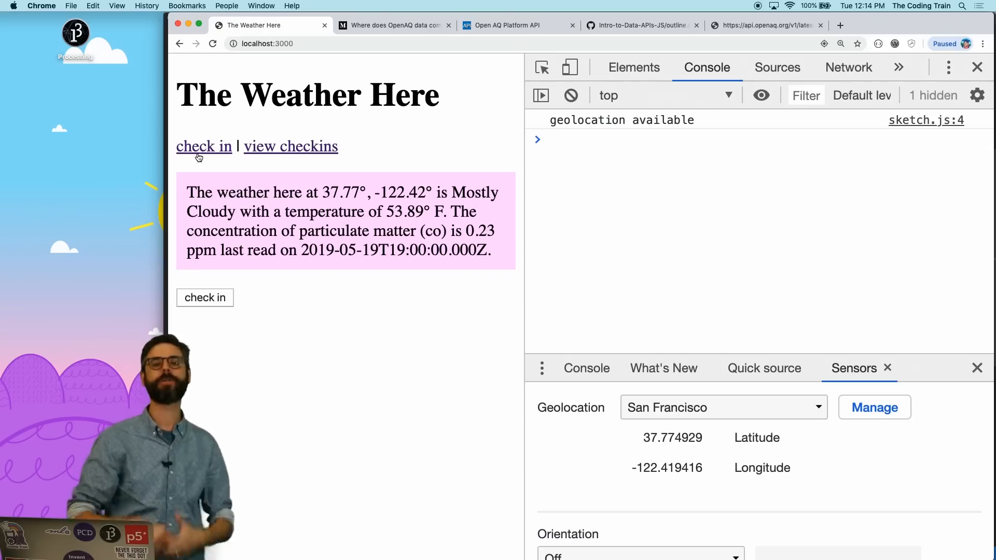
pyautogui.moveTo(502, 367)
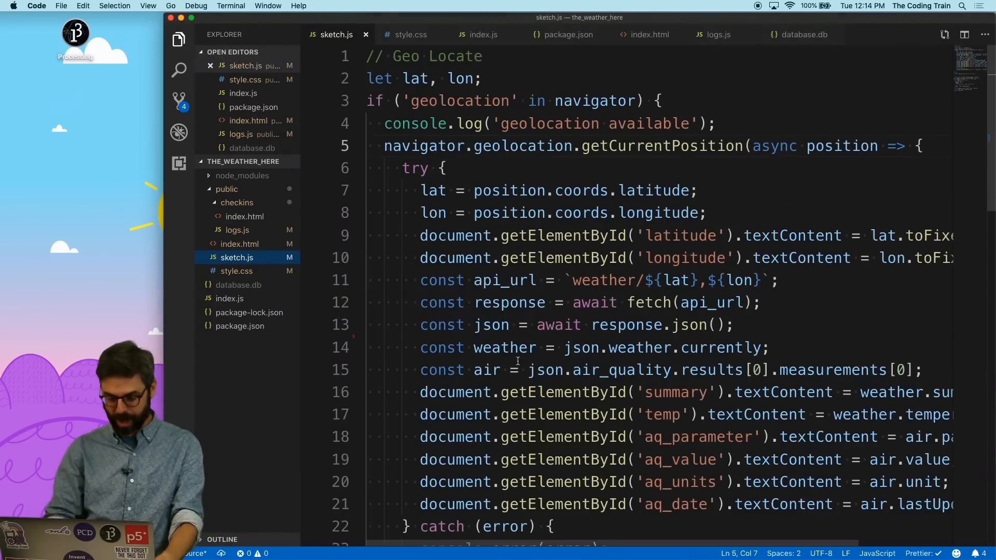
pyautogui.scroll(-3)
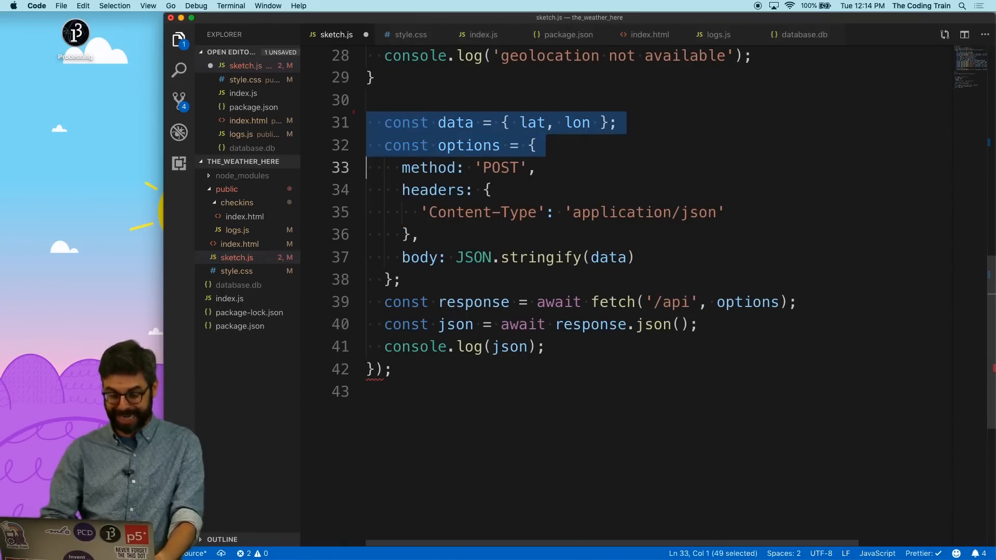
pyautogui.press('Delete')
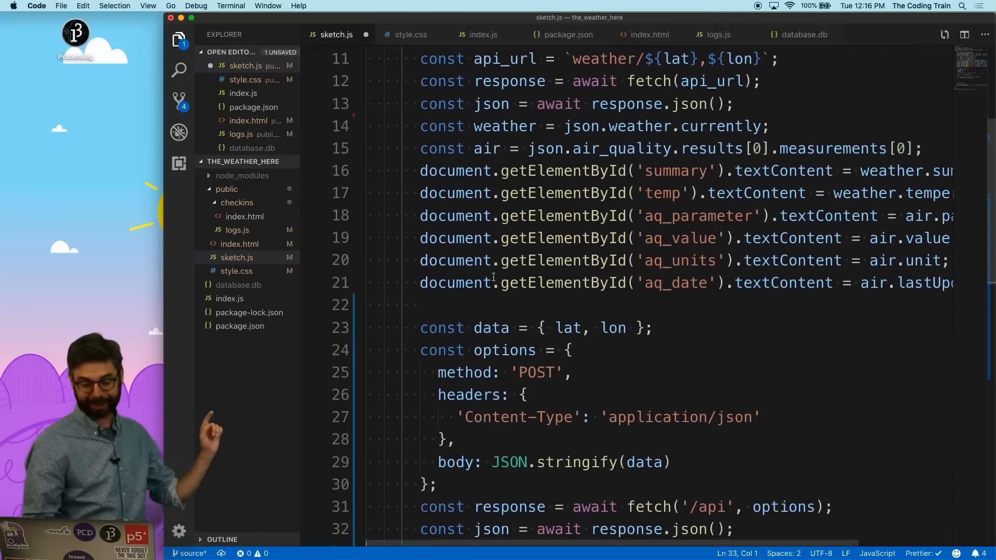
# Step: Add weather and air to the data object posted to /api alongside lat and lon
pyautogui.click(564, 328)
pyautogui.write(', weathe')
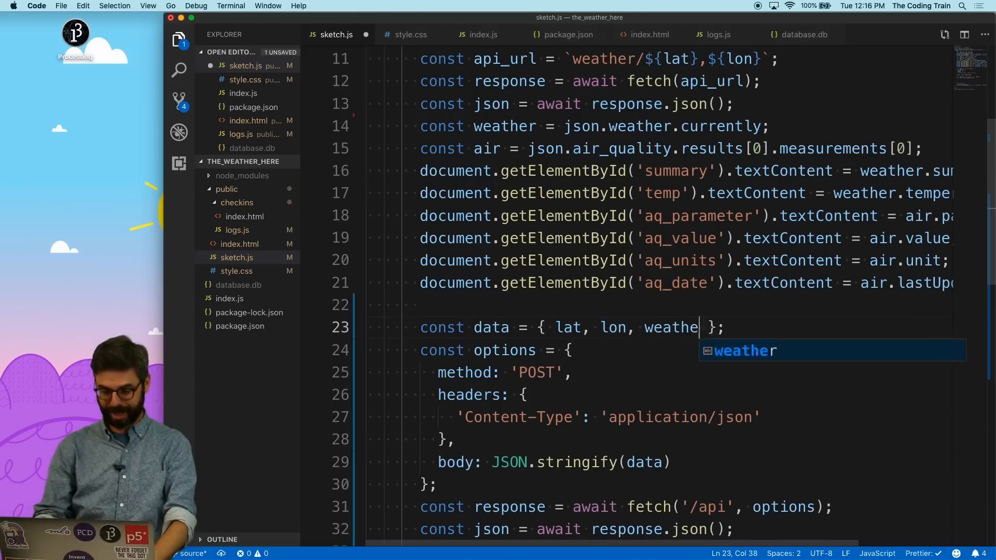
pyautogui.write(', air')
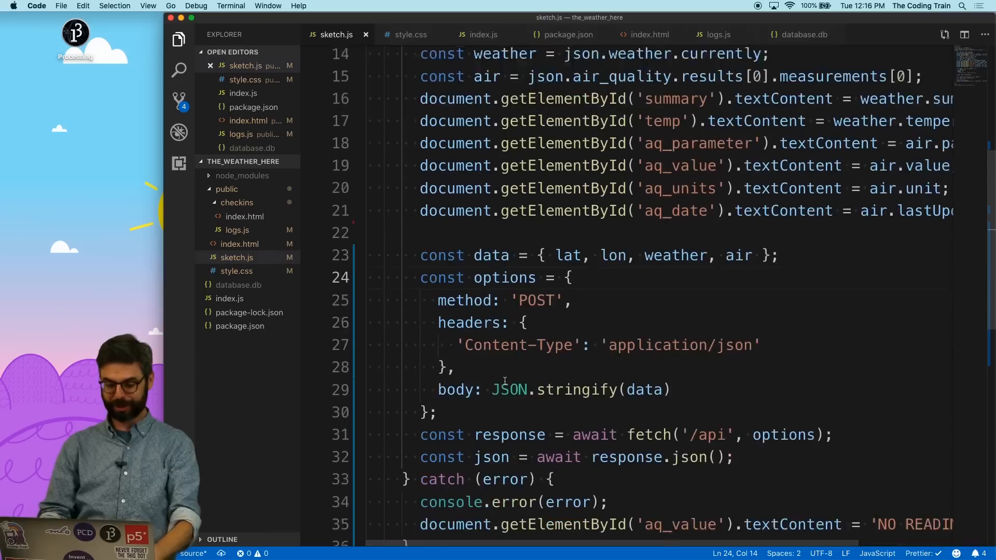
pyautogui.scroll(-3)
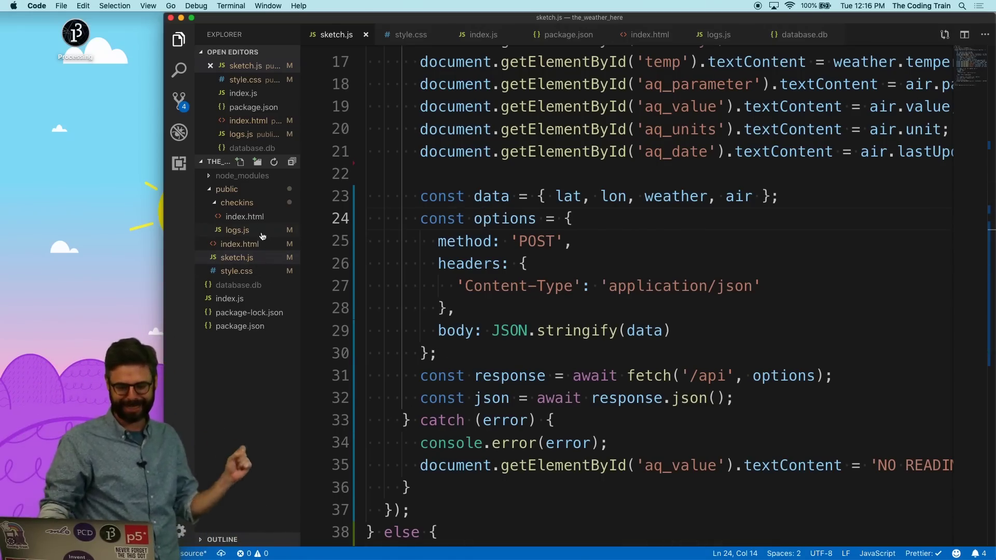
pyautogui.click(485, 35)
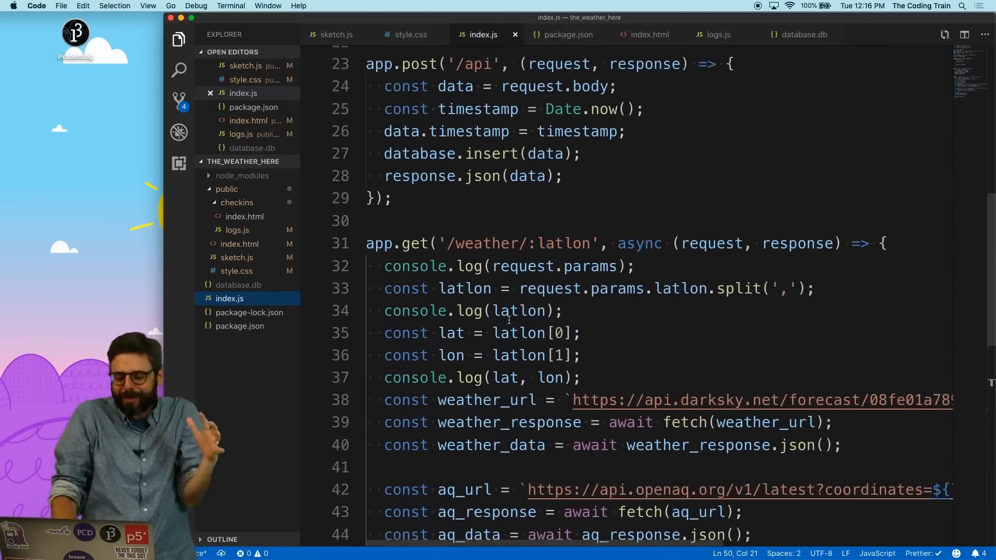
pyautogui.scroll(3)
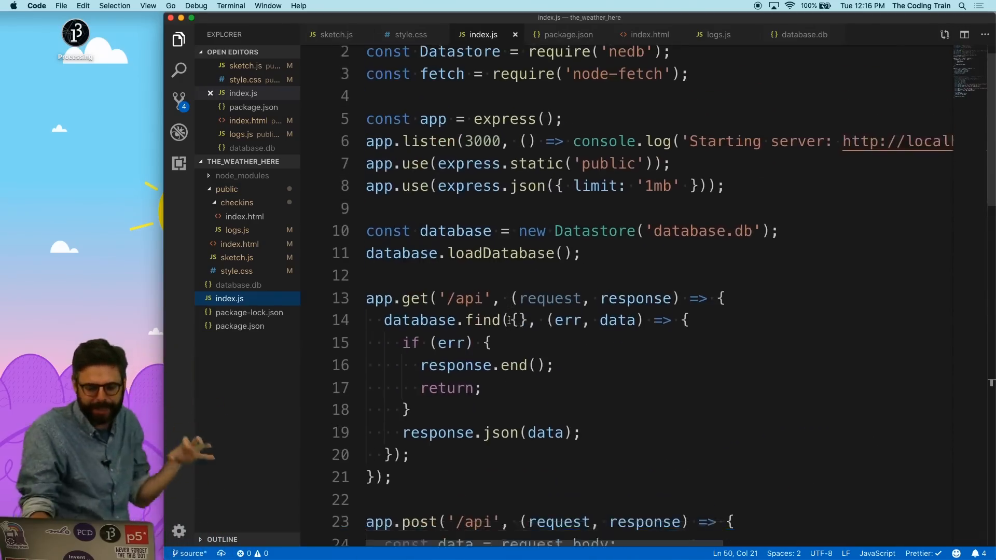
pyautogui.scroll(-3)
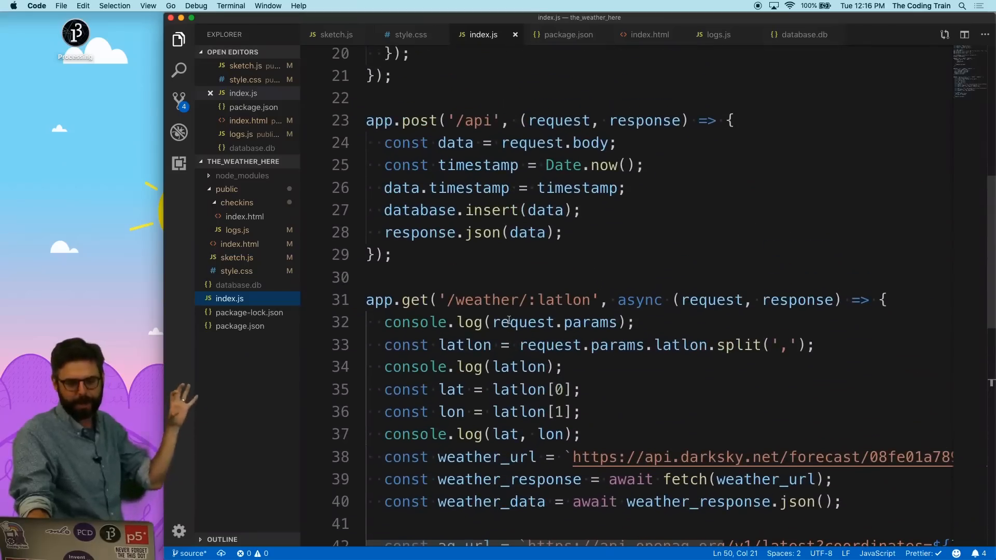
pyautogui.moveTo(484, 232)
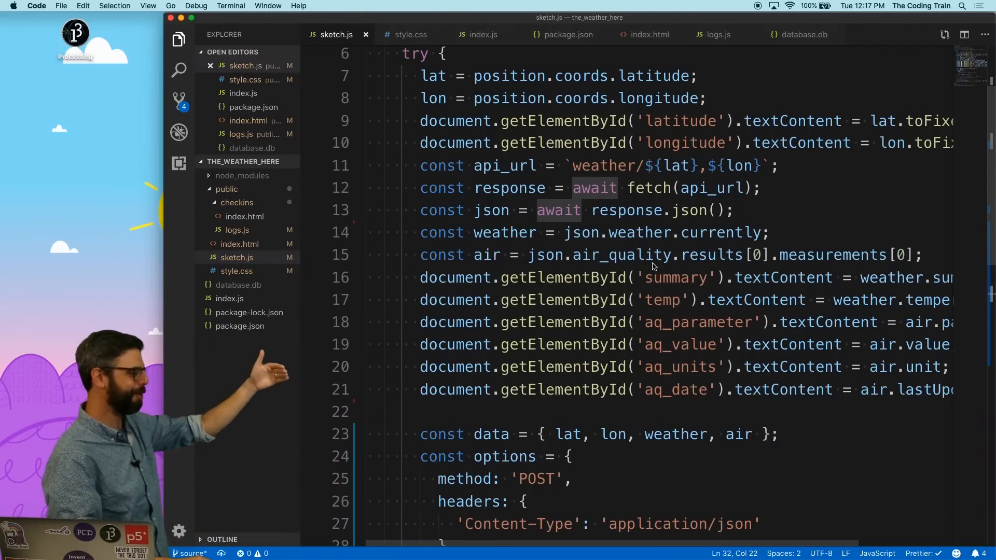
# Step: Rename the reply variables to db_response and db_json and log db_json to the console
pyautogui.scroll(-3)
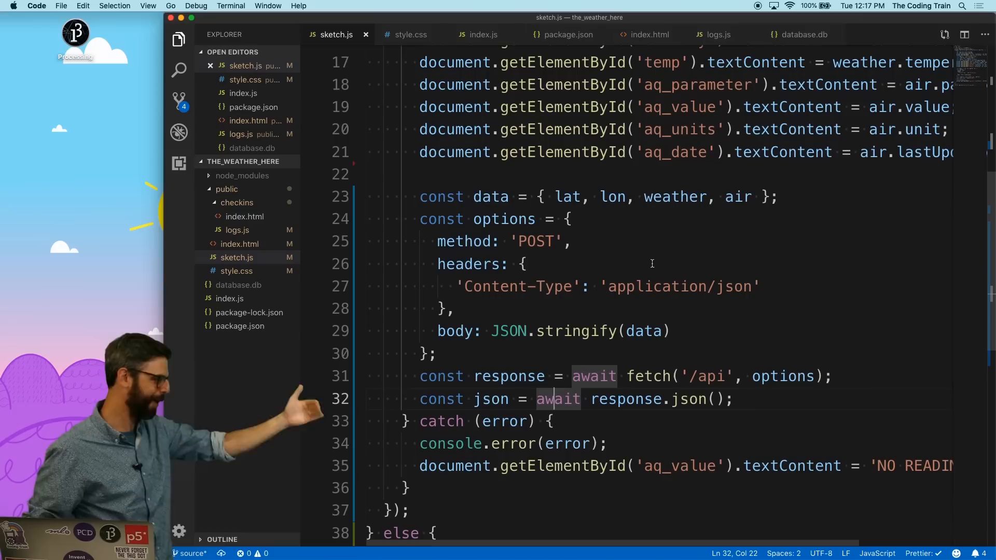
pyautogui.scroll(-3)
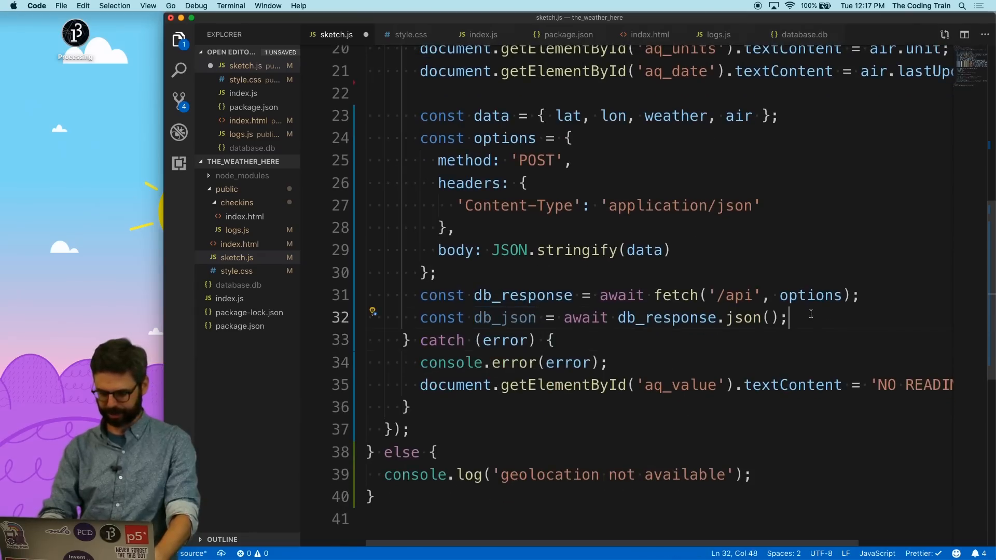
pyautogui.write('console.log(d')
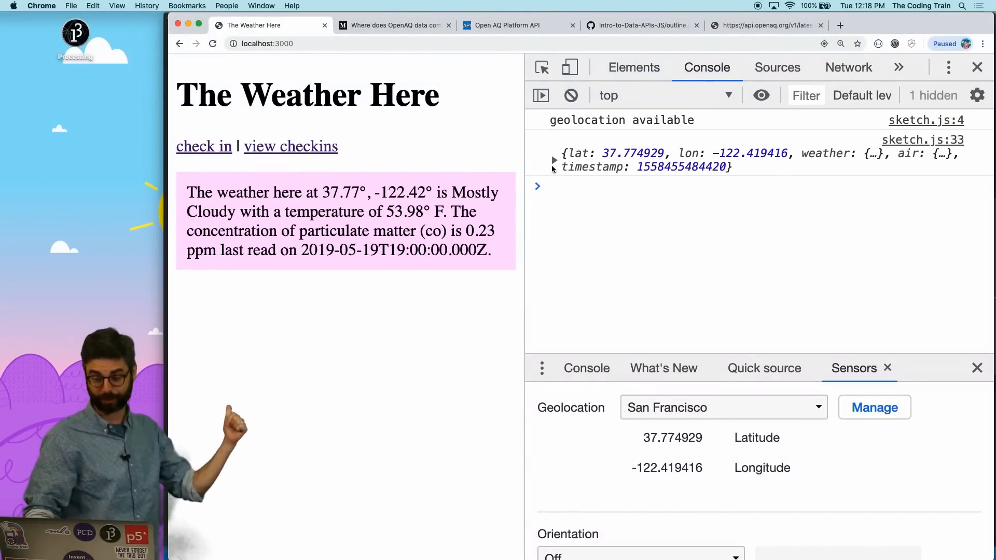
# Step: Expand the logged check-in object and view the checkins page's logged array
pyautogui.click(554, 160)
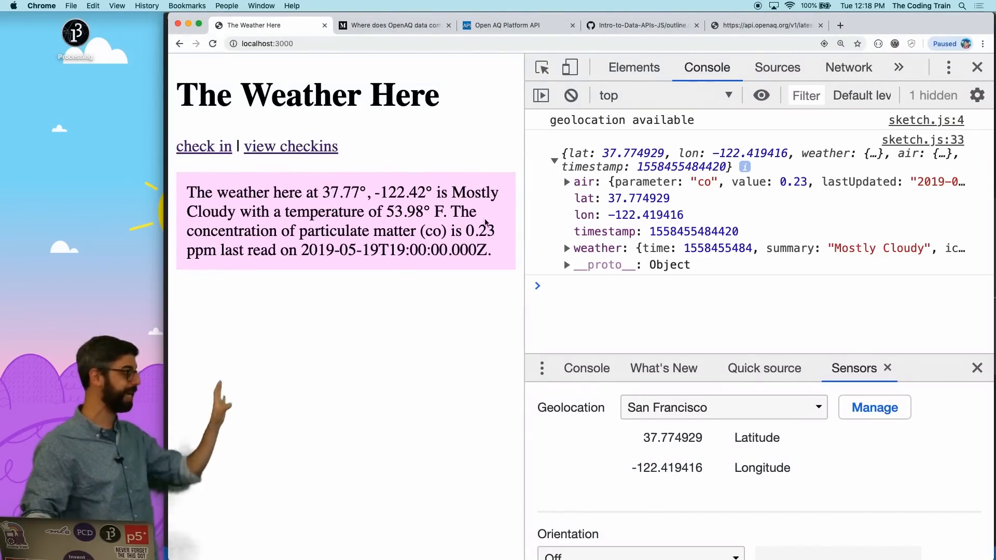
pyautogui.moveTo(277, 152)
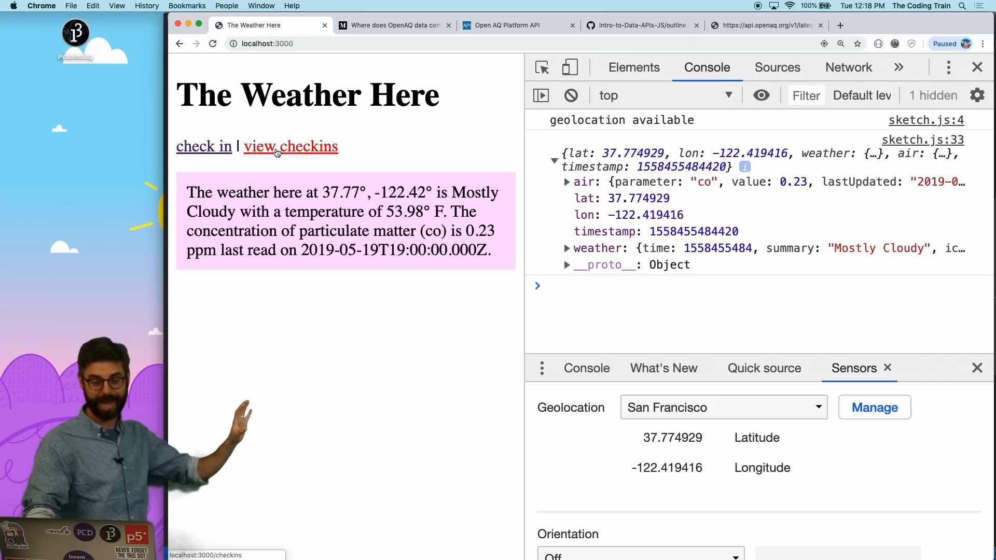
pyautogui.click(291, 146)
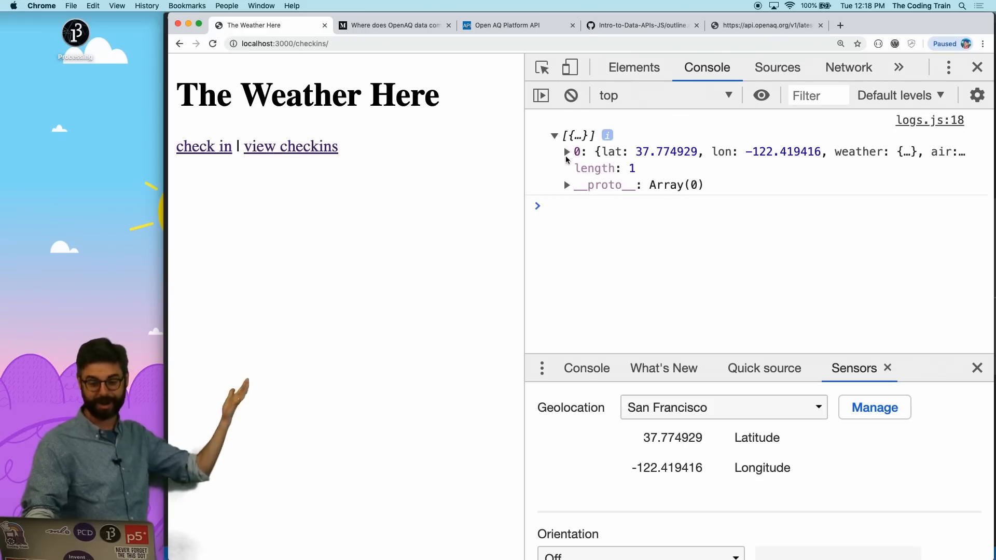
pyautogui.click(567, 152)
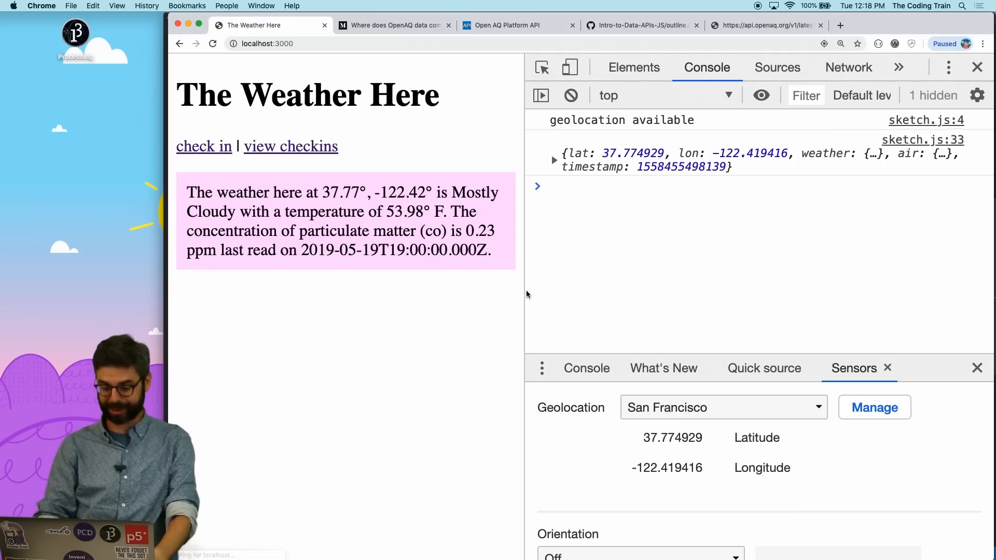
# Step: Simulate Moscow and Berlin check-ins, then confirm six entries on the checkins page
pyautogui.click(724, 406)
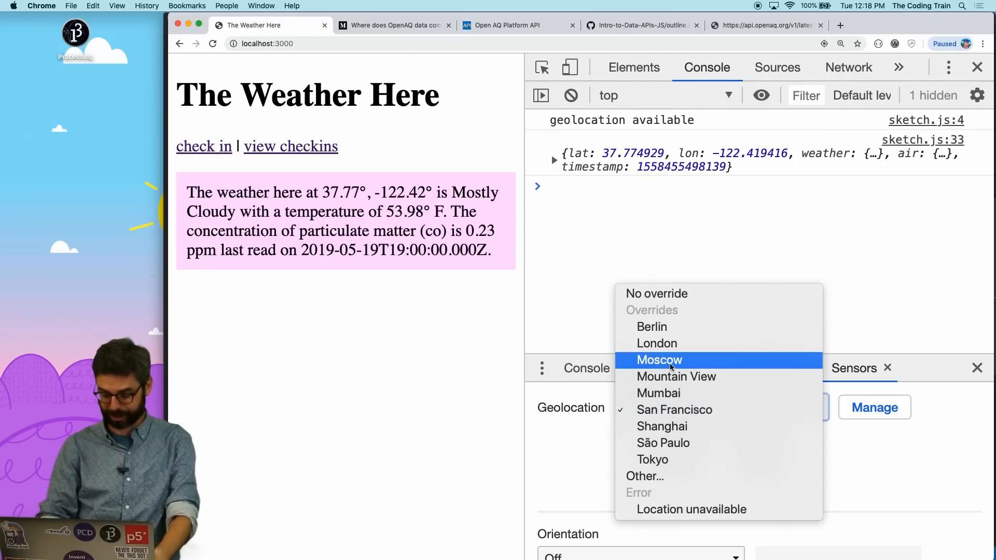
pyautogui.click(660, 360)
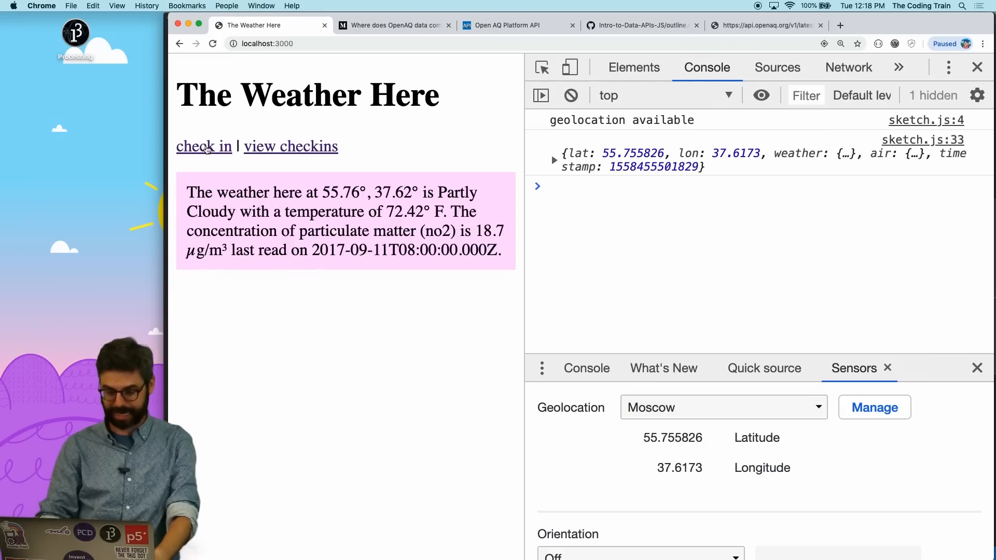
pyautogui.click(724, 406)
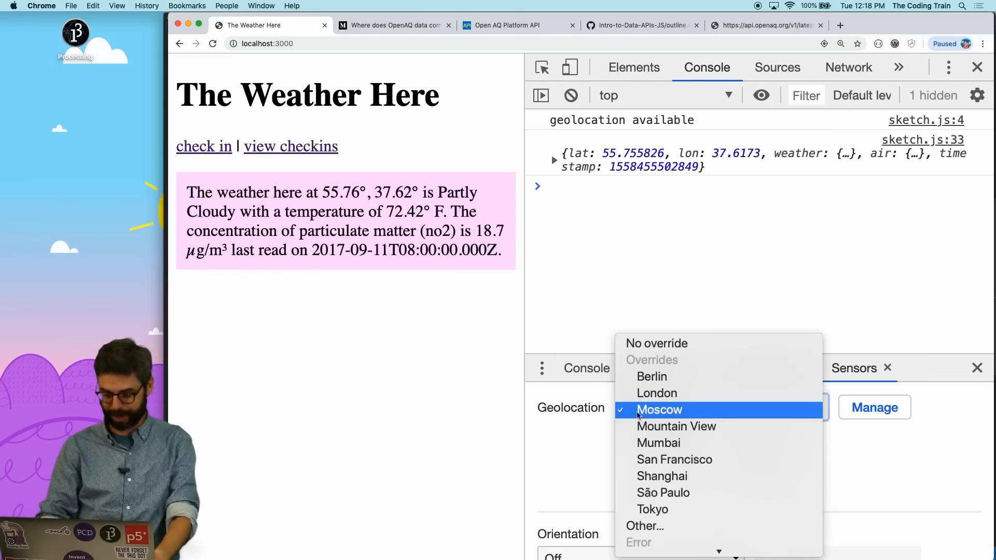
pyautogui.click(651, 377)
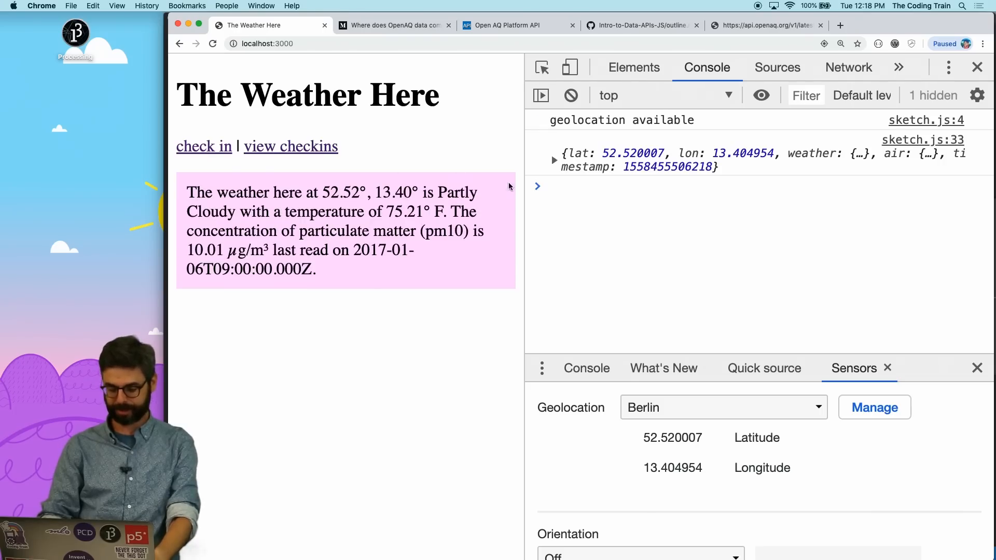
pyautogui.click(291, 146)
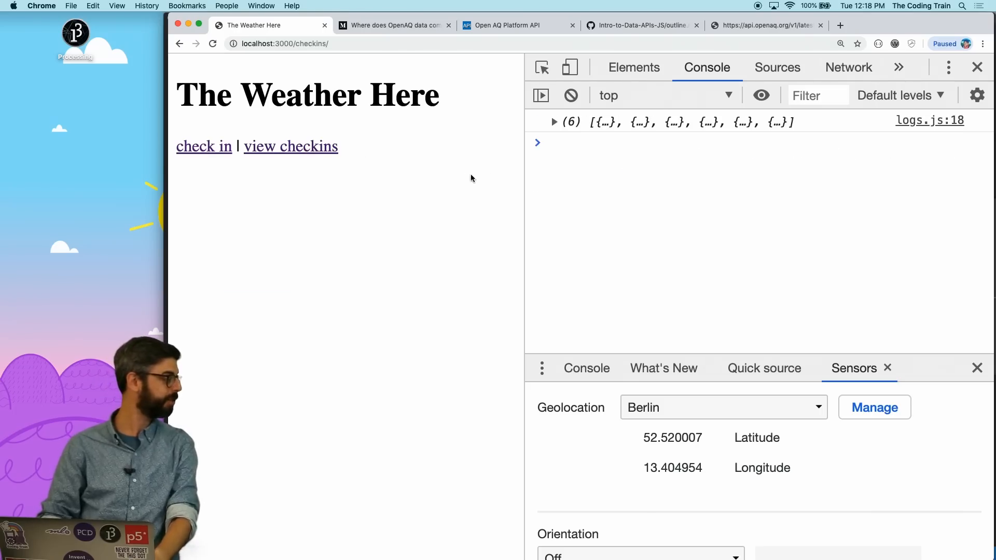
pyautogui.click(554, 123)
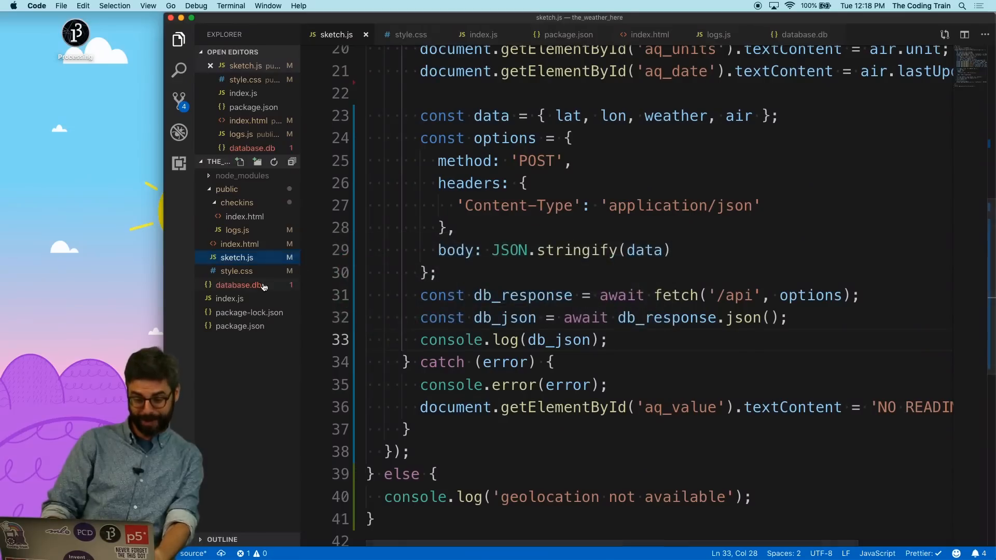
pyautogui.click(238, 284)
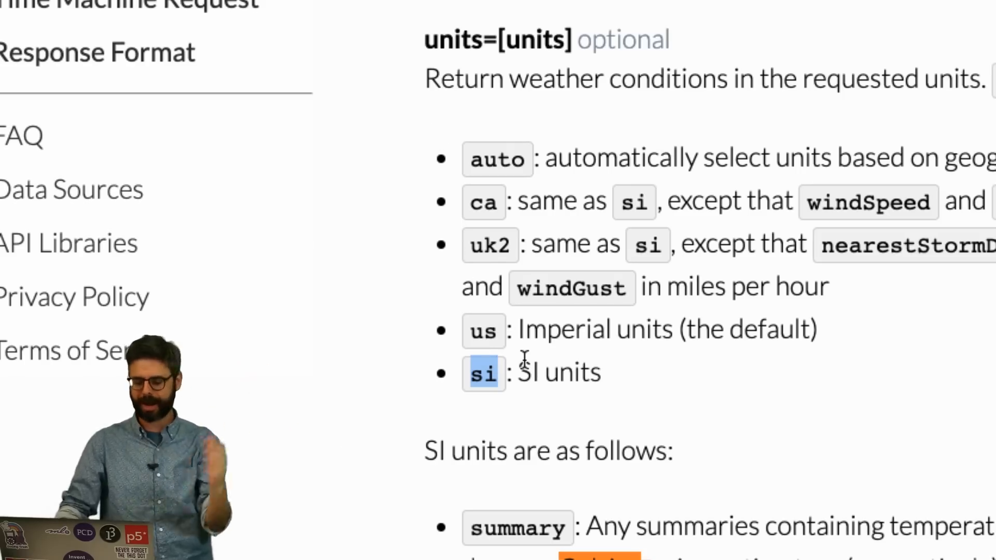
# Step: Locate the Dark Sky SI-units Celsius note, then return to the code editor
pyautogui.scroll(-3)
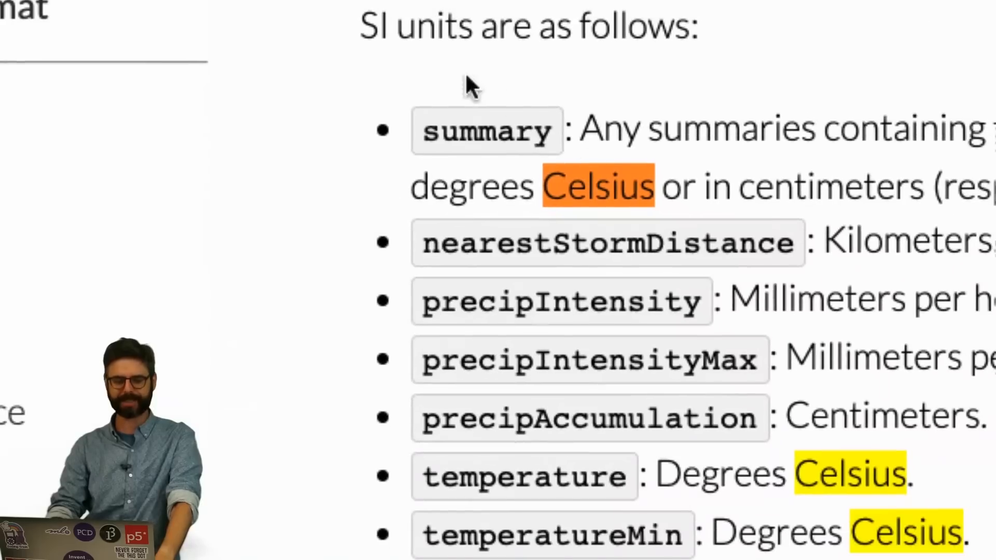
pyautogui.press('Cmd+Tab')
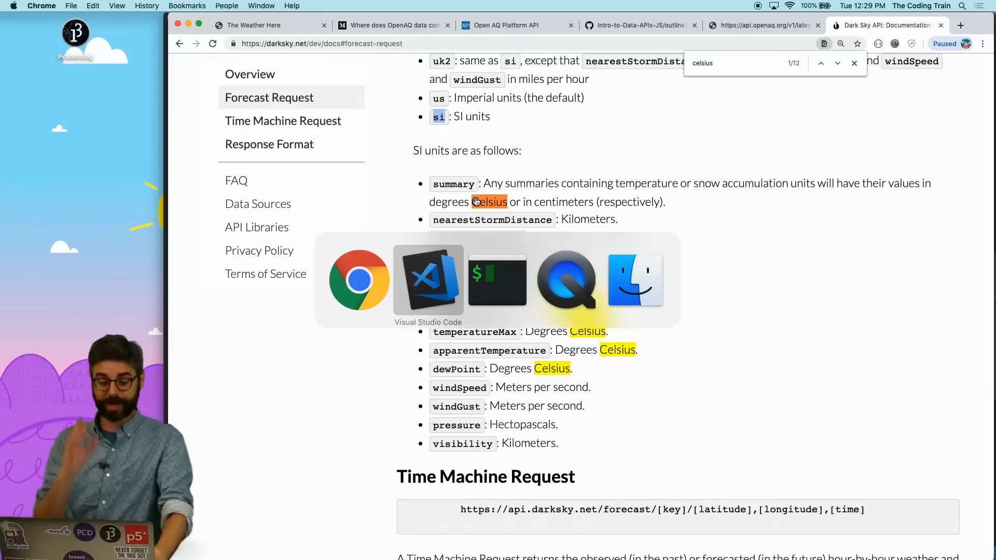
# Step: Append '/?units=si' to the weather_url template string in index.js
pyautogui.click(427, 281)
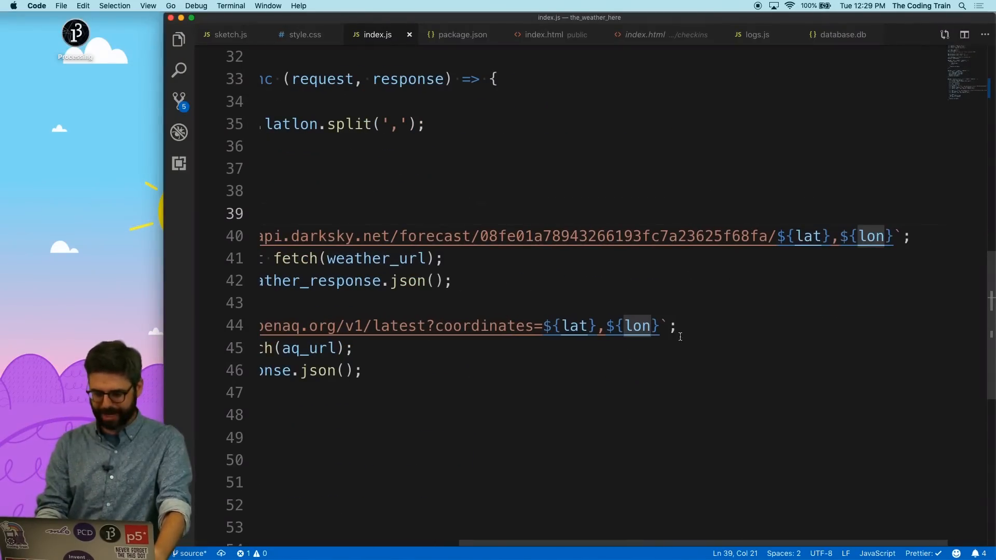
pyautogui.write('/')
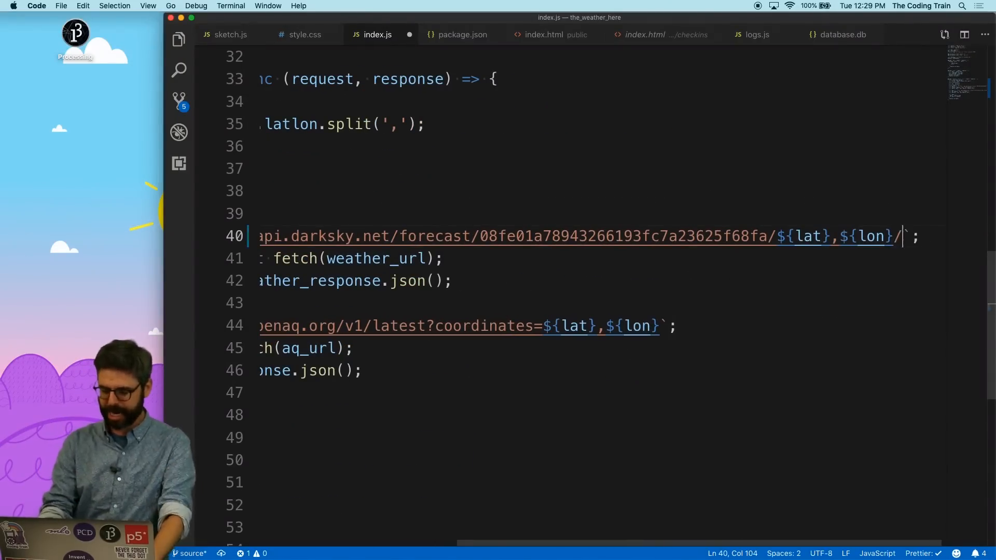
pyautogui.write('?')
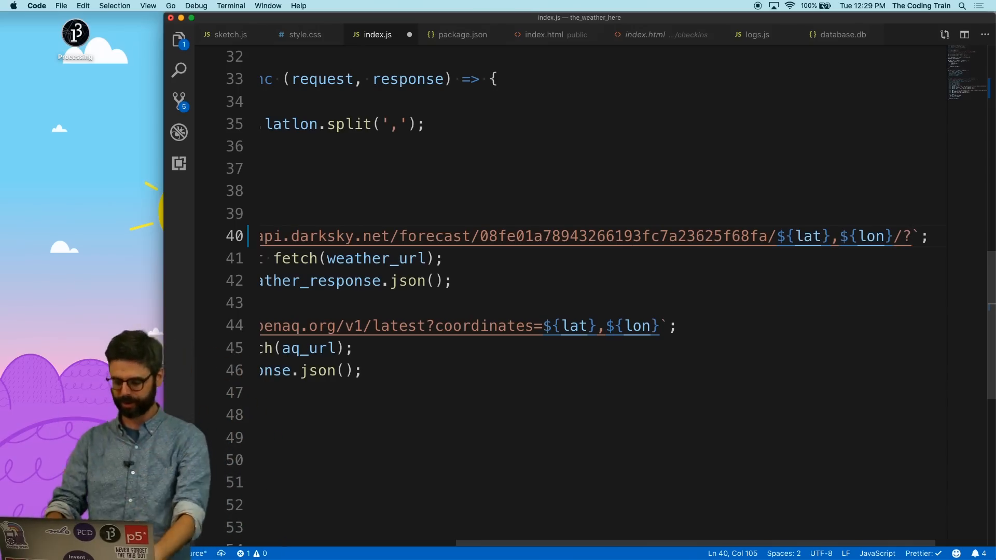
pyautogui.write('units=s')
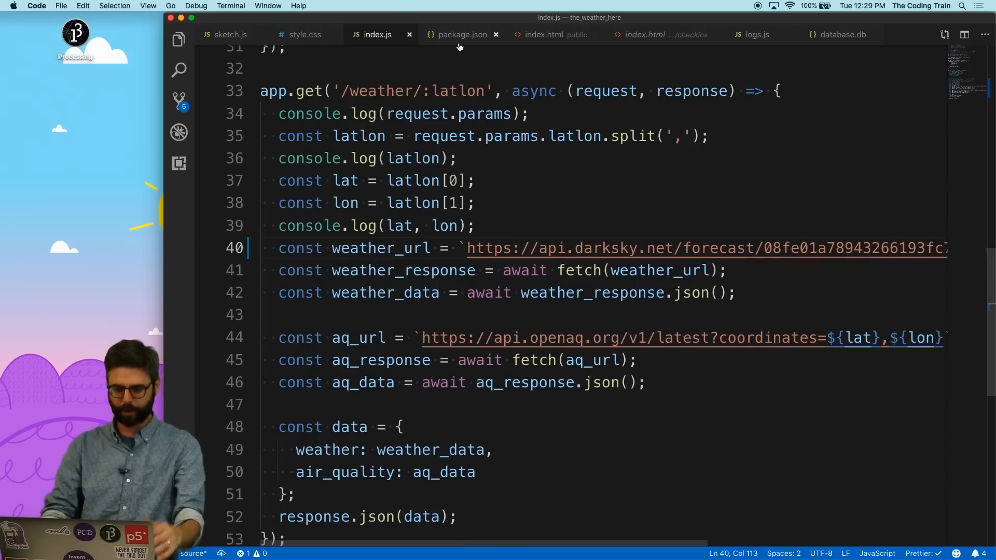
# Step: Bring up checkins/index.html for editing
pyautogui.click(649, 36)
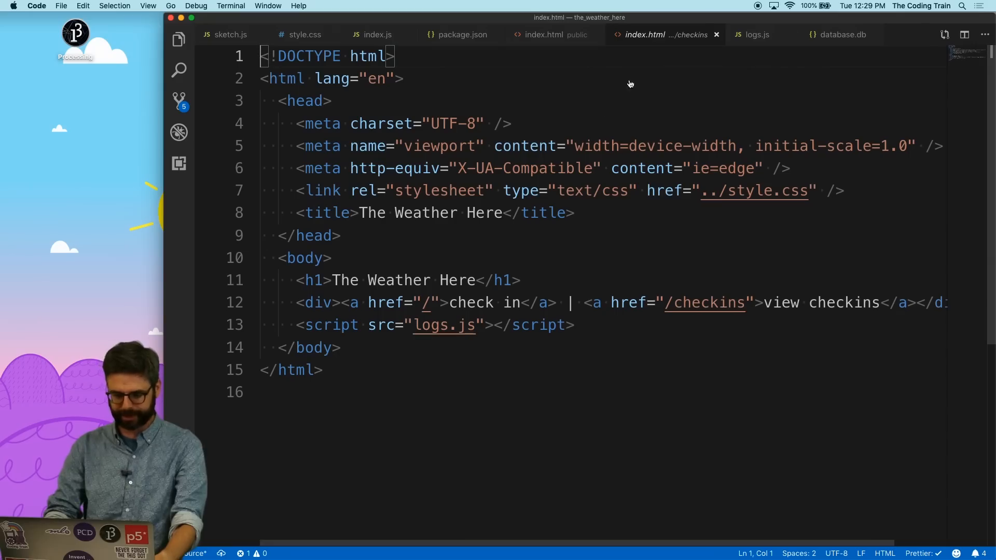
pyautogui.click(544, 35)
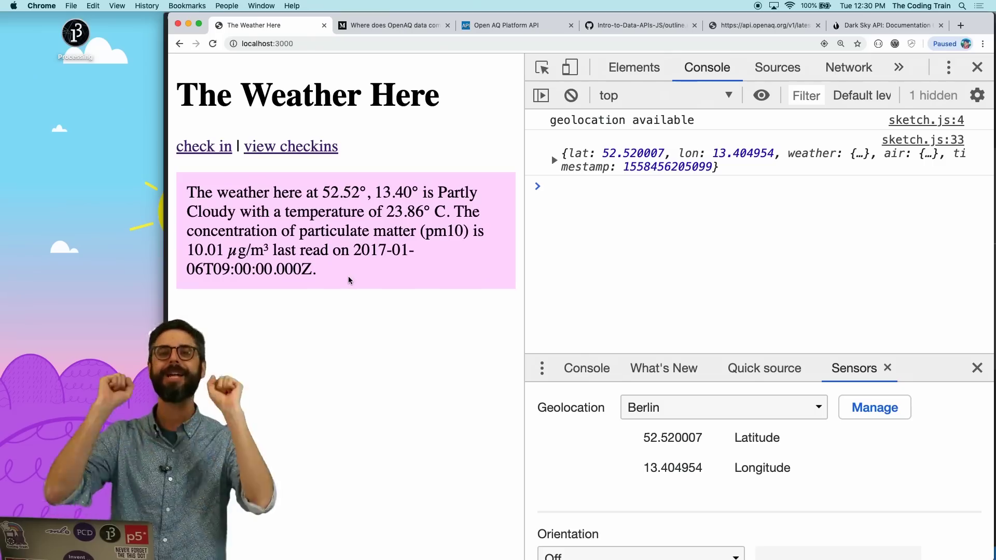
# Step: Reload localhost:3000/checkins to see the Leaflet world map and seven logged check-ins
pyautogui.click(290, 147)
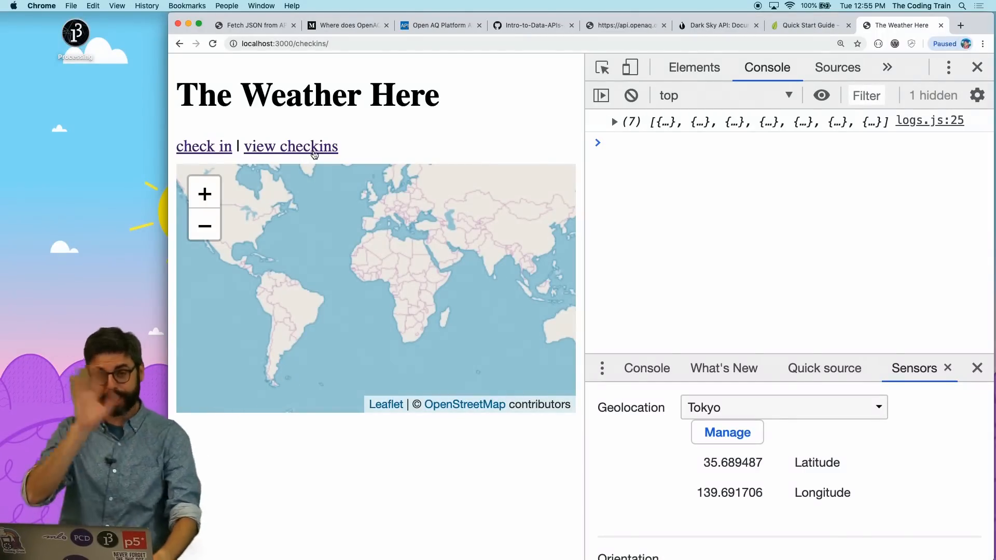
pyautogui.press('cmd+tab')
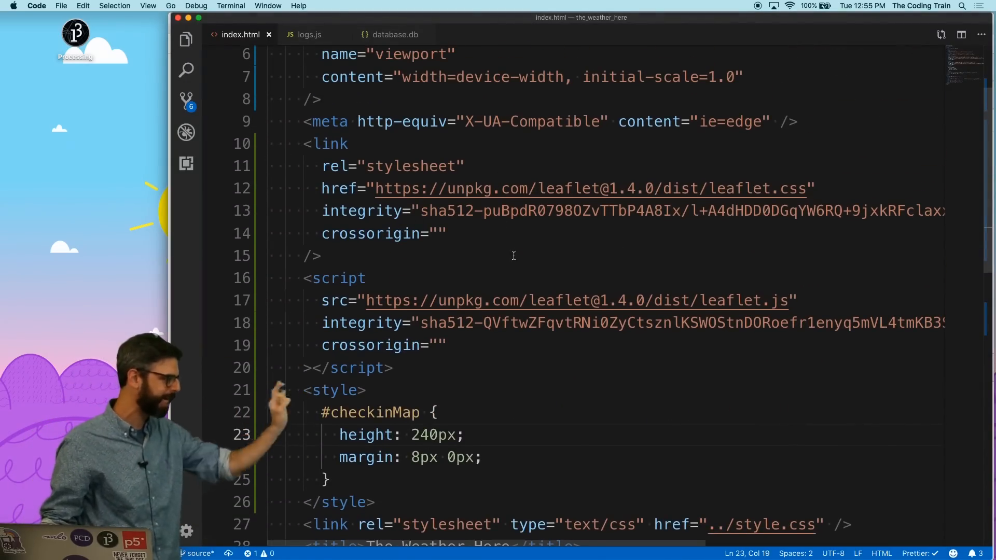
# Step: Review the Leaflet includes and map div in checkins/index.html, then show logs.js
pyautogui.scroll(-3)
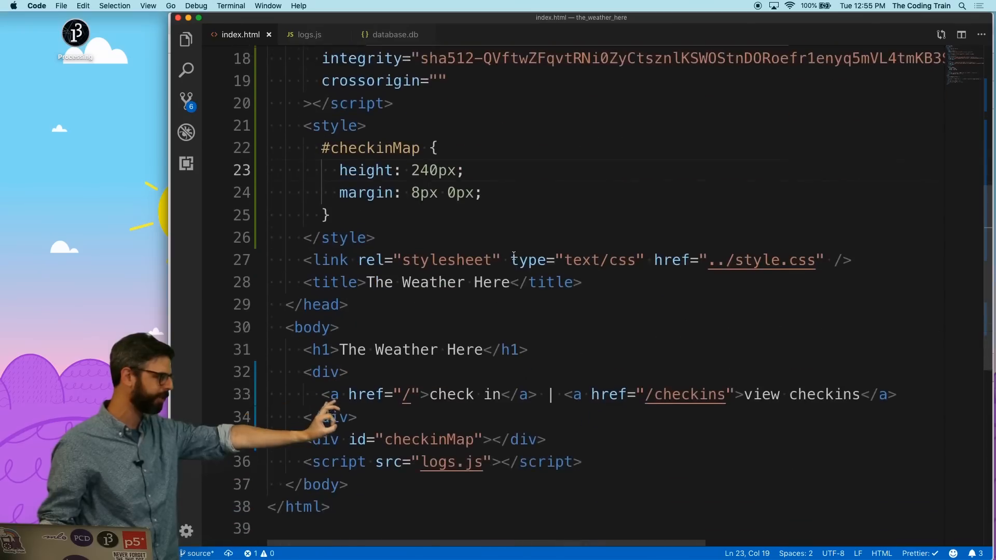
pyautogui.scroll(-3)
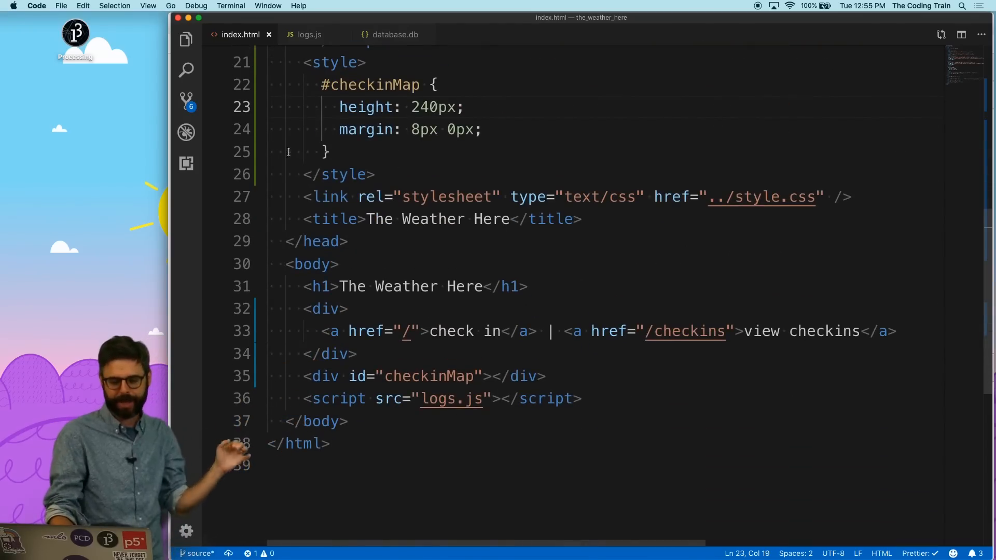
pyautogui.click(307, 34)
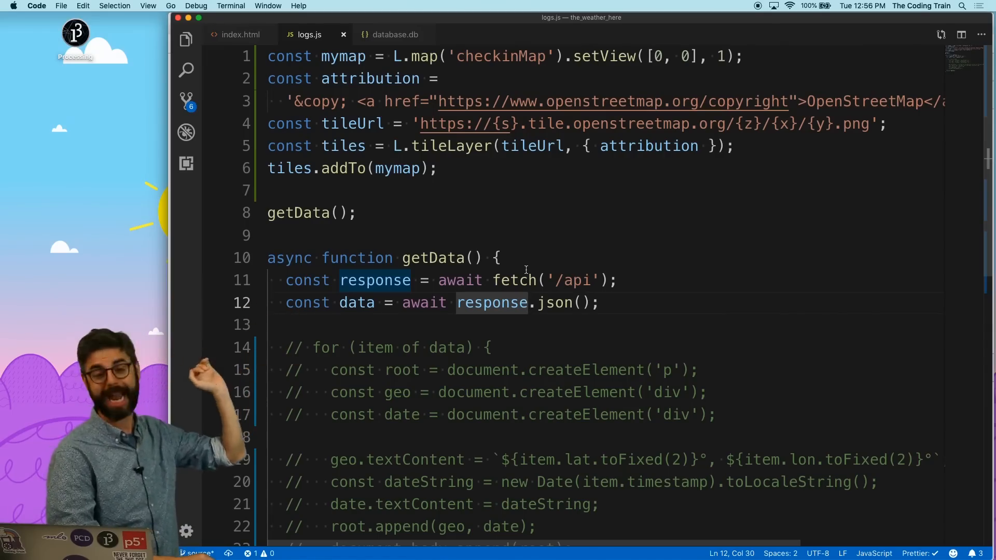
# Step: Expand the seven logged check-in records to view each lat/lon, then reload the page
pyautogui.press('cmd+tab')
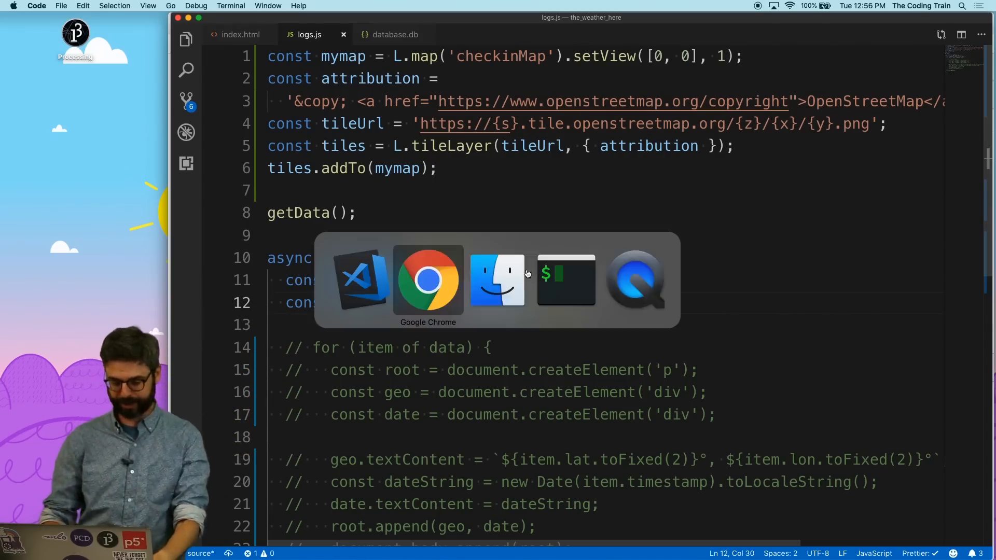
pyautogui.click(427, 280)
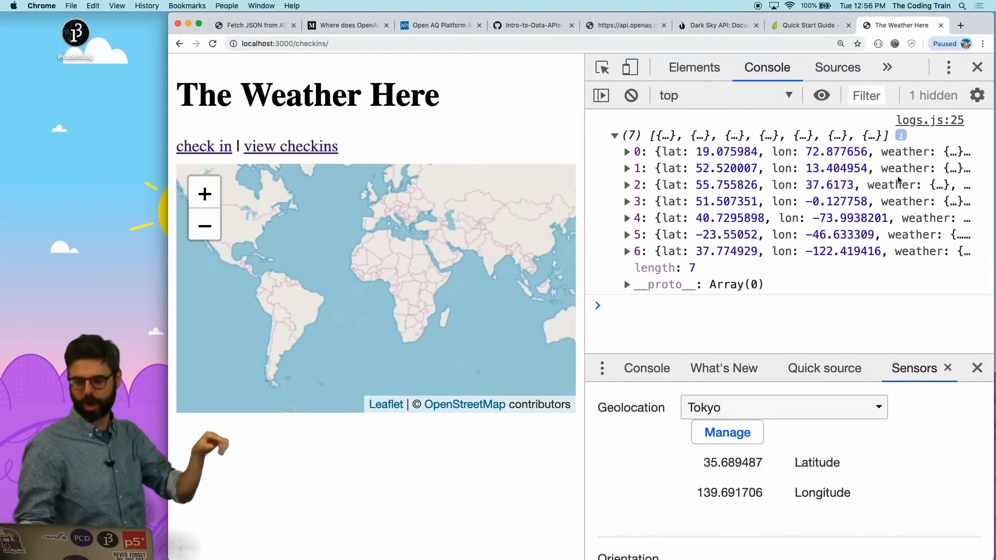
pyautogui.click(629, 151)
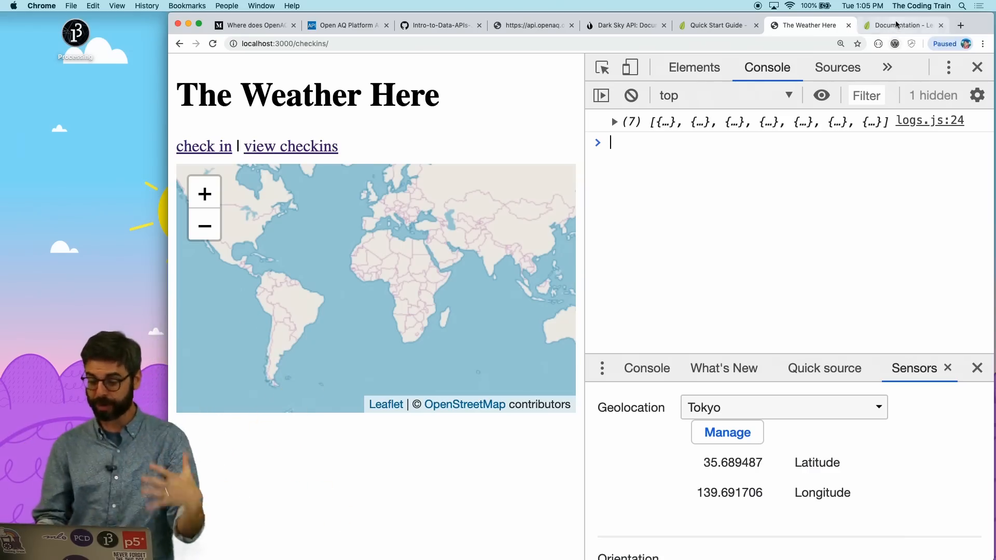
pyautogui.click(901, 25)
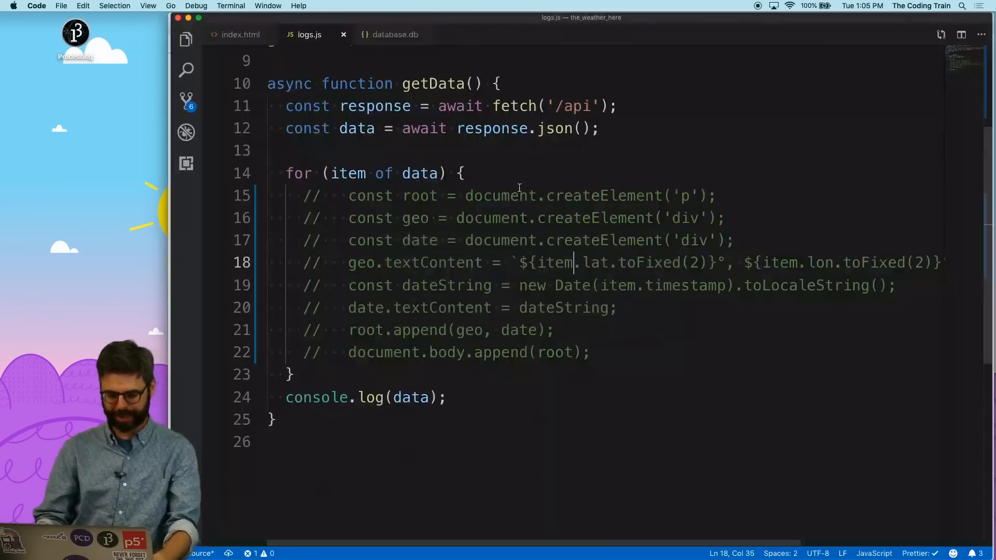
# Step: Inside the loop, add L.marker([item.lat, item.lon]).addTo(mymap) for each check-in
pyautogui.press('Enter')
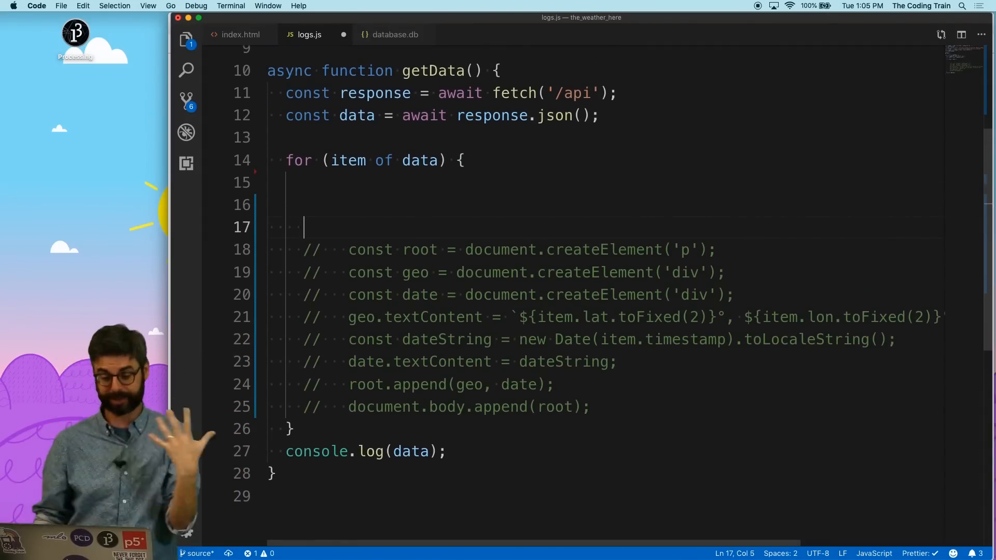
pyautogui.write('L.marker([50.5, 30.5]).addTo(map);')
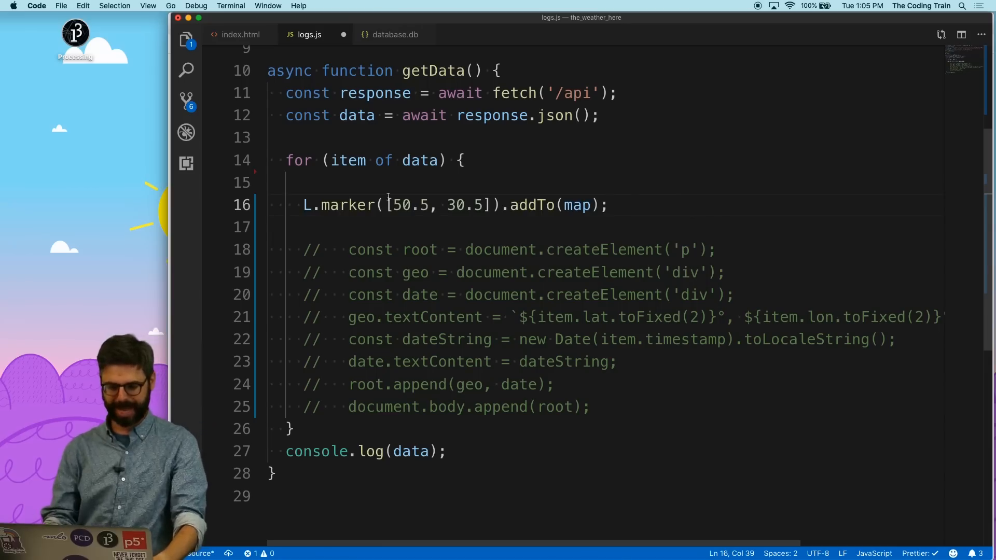
pyautogui.moveTo(392, 205); pyautogui.dragTo(484, 205)
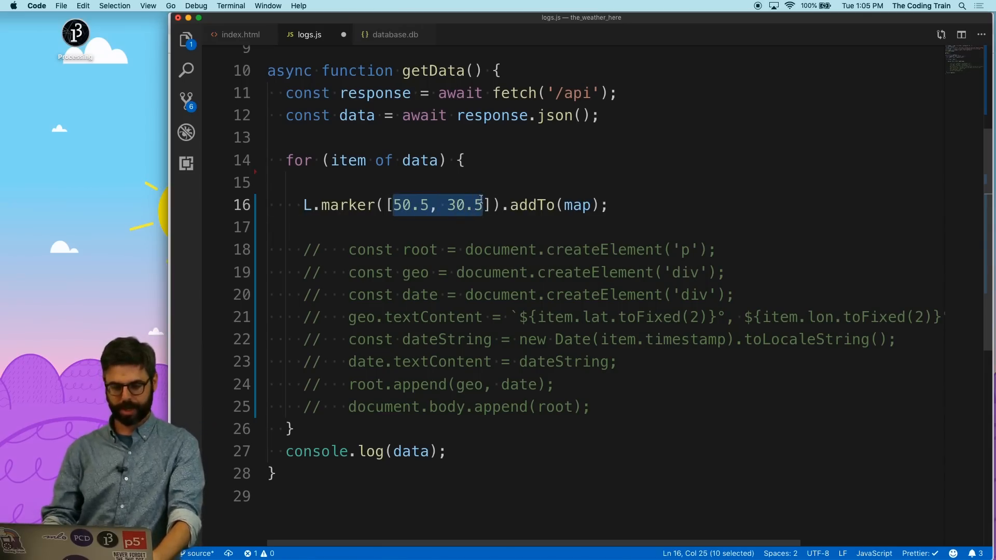
pyautogui.write('data.')
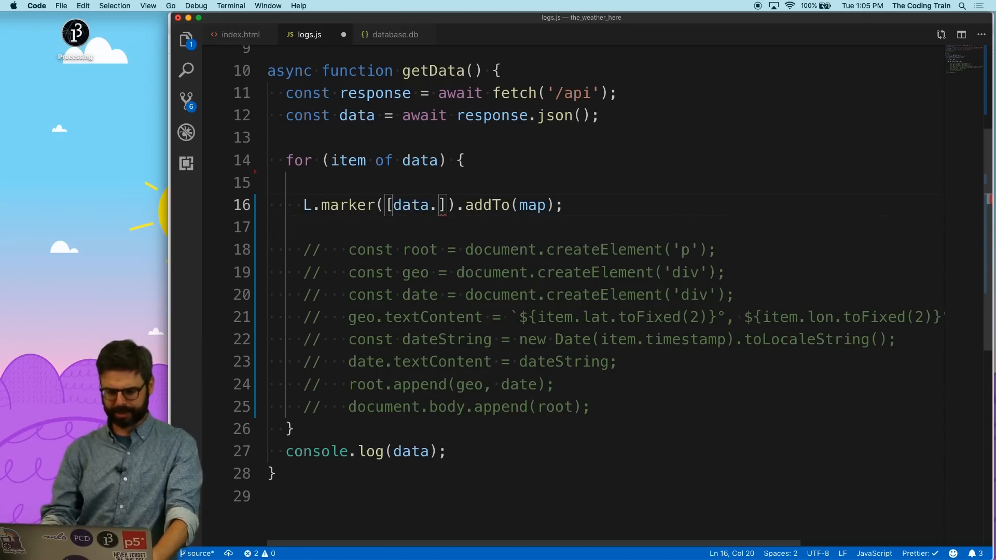
pyautogui.press('Backspace')
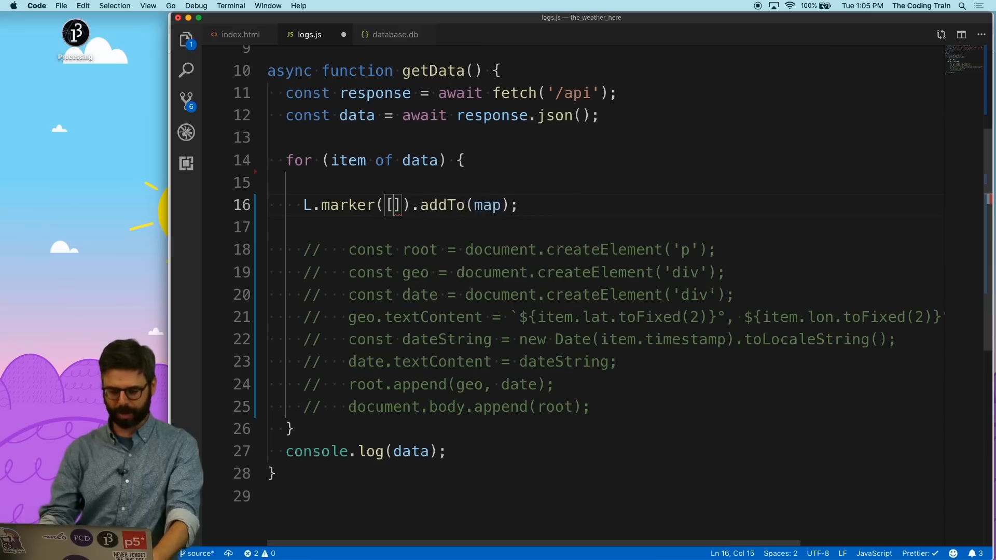
pyautogui.write('item.lat,')
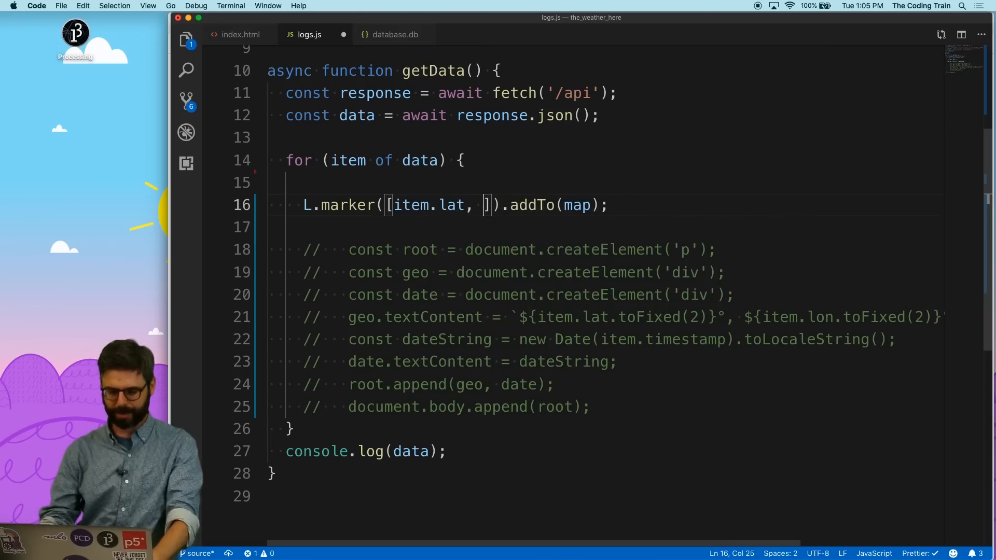
pyautogui.write('item.lon')
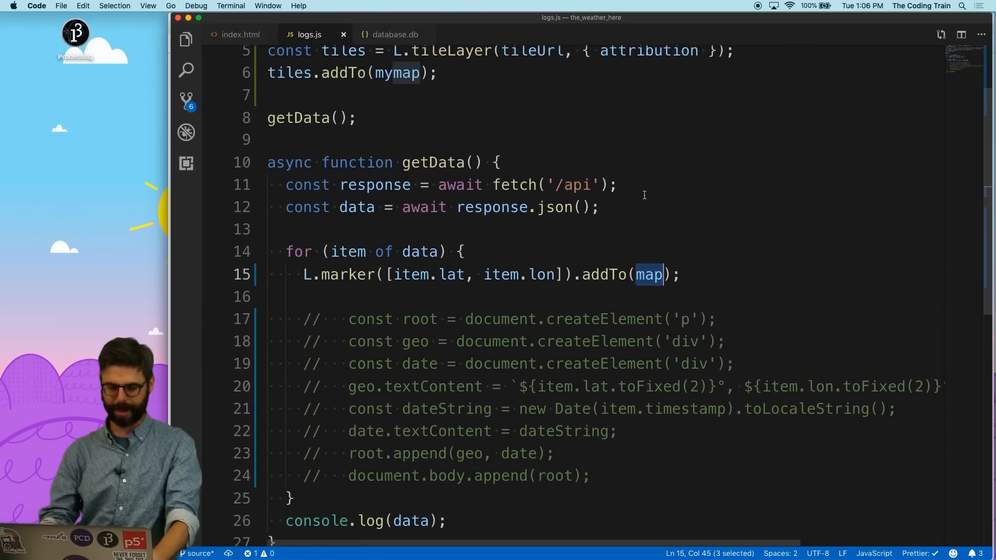
pyautogui.write('mymap')
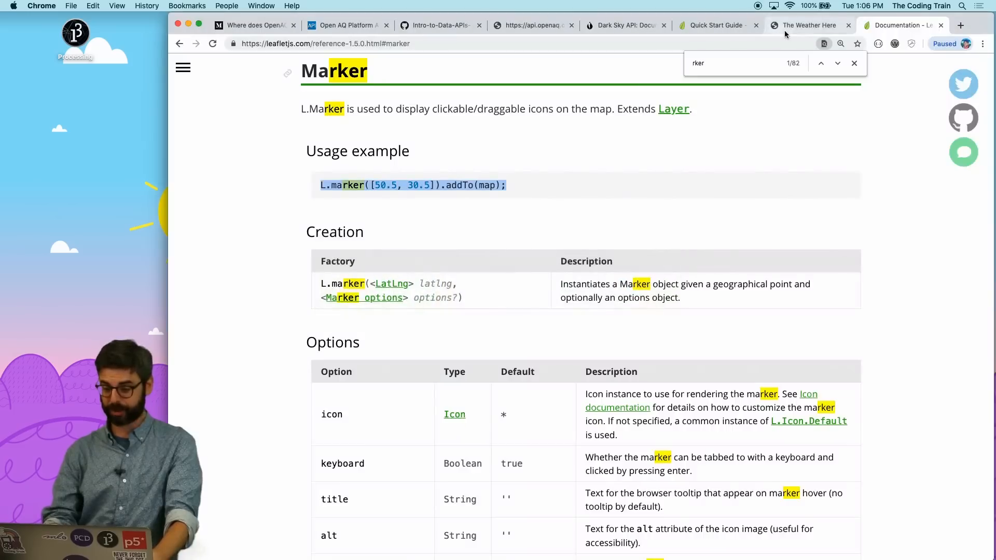
pyautogui.click(809, 25)
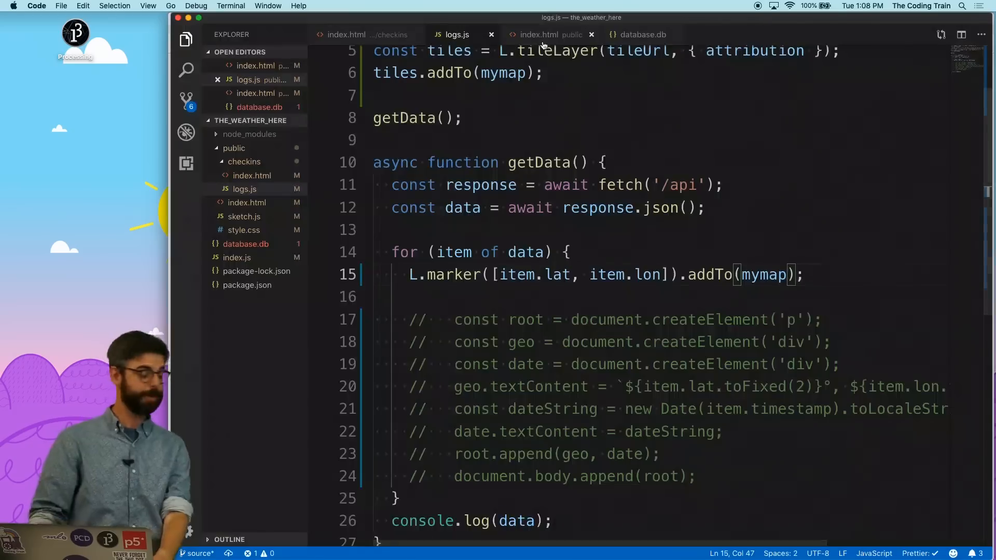
# Step: Build template literal txt with ${item.lat}, ${item.lon} and ${weather.summary} from the copied paragraph
pyautogui.click(545, 35)
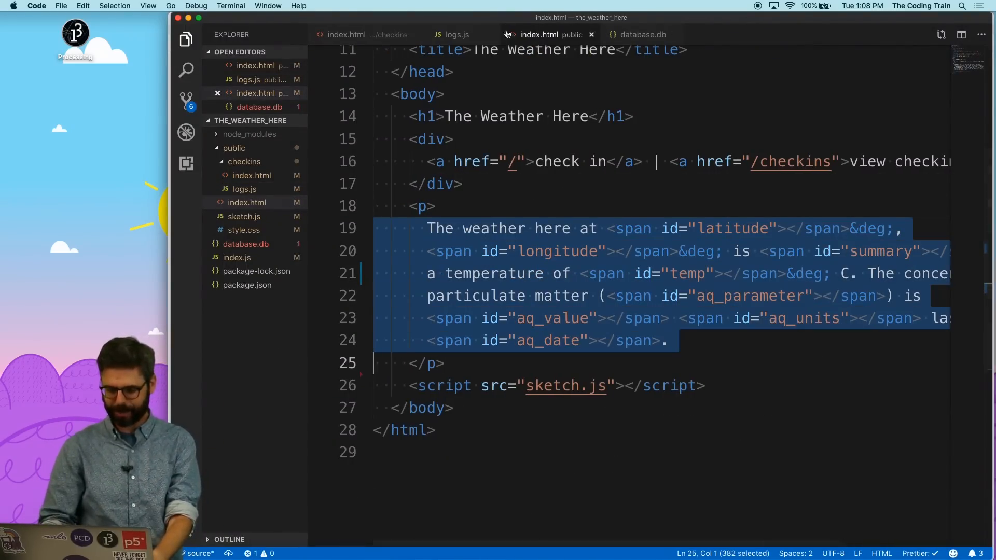
pyautogui.click(457, 34)
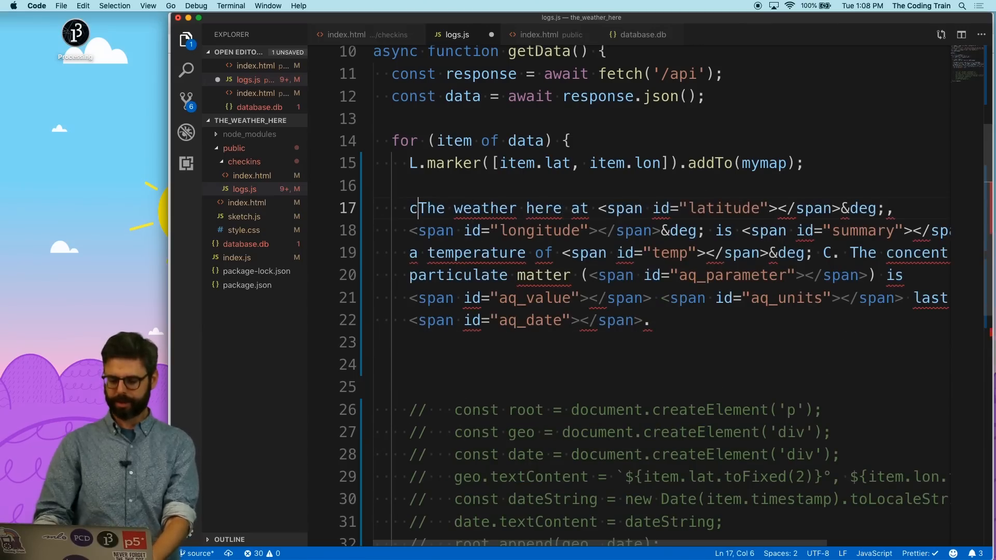
pyautogui.write('onst op')
pyautogui.click(534, 320)
pyautogui.write('`')
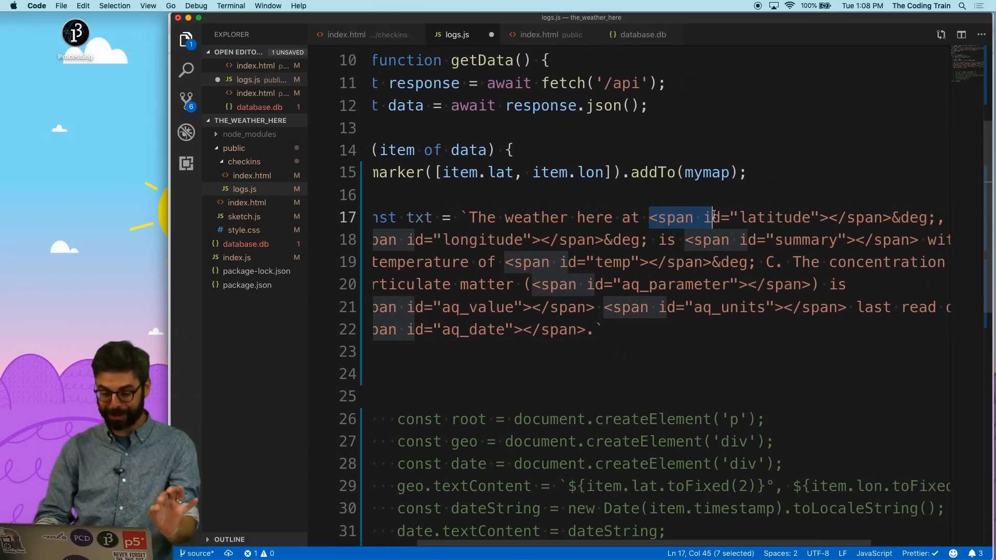
pyautogui.hscroll(3)
pyautogui.write('$P')
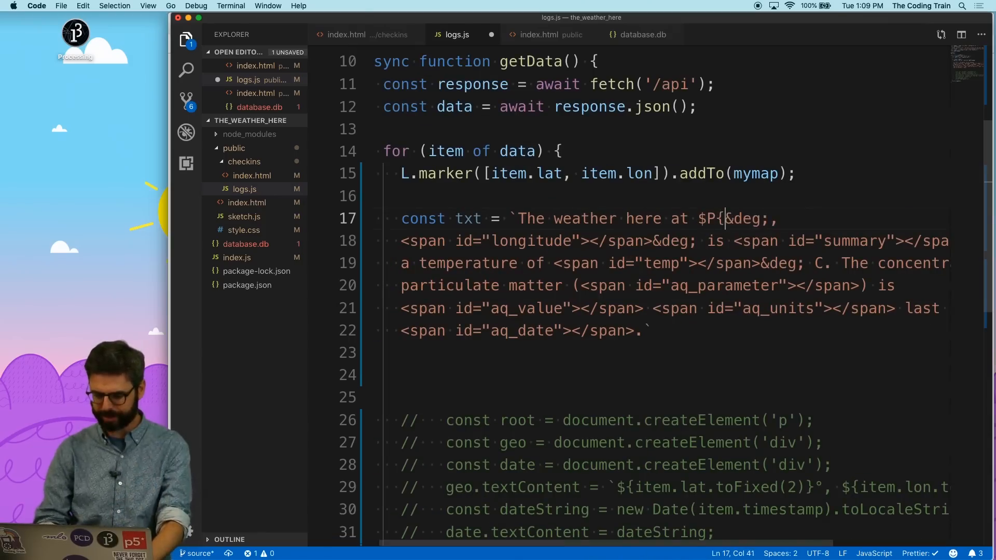
pyautogui.write('{item.')
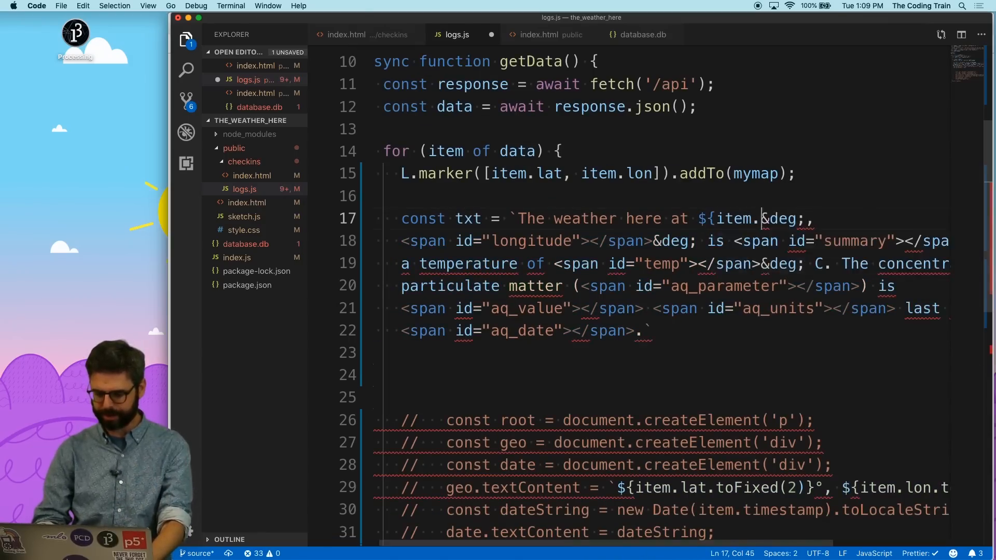
pyautogui.write('lat}')
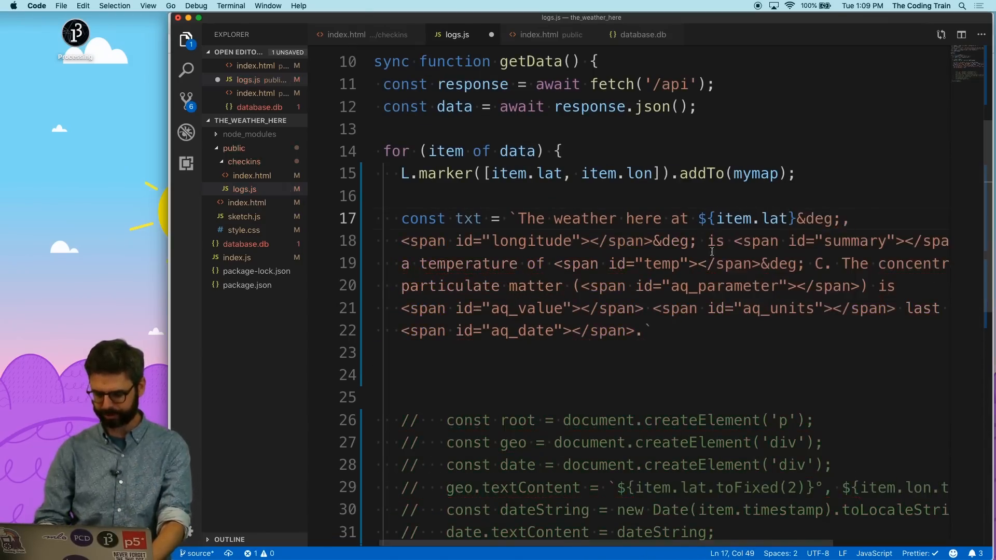
pyautogui.moveTo(697, 217); pyautogui.dragTo(795, 218)
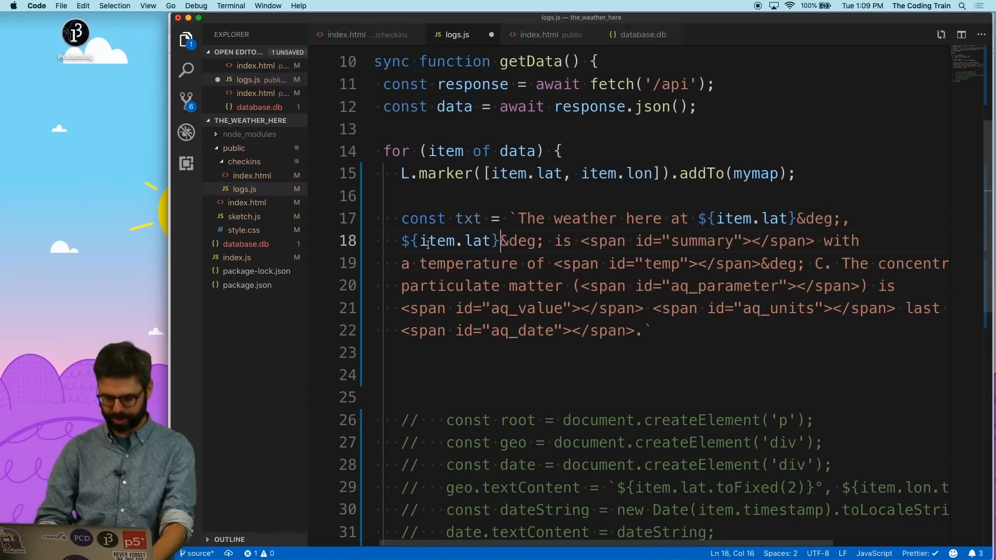
pyautogui.write('lon')
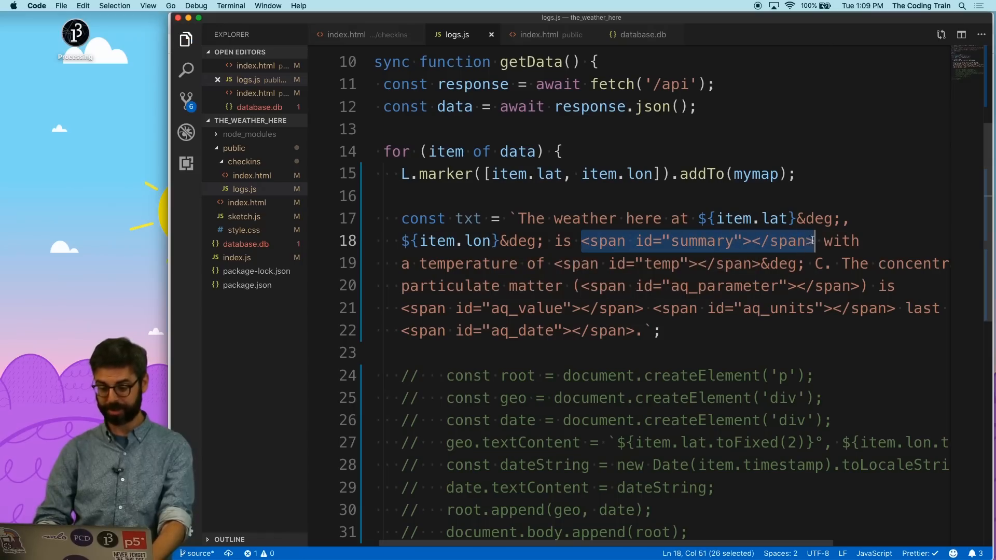
pyautogui.write('${weathe')
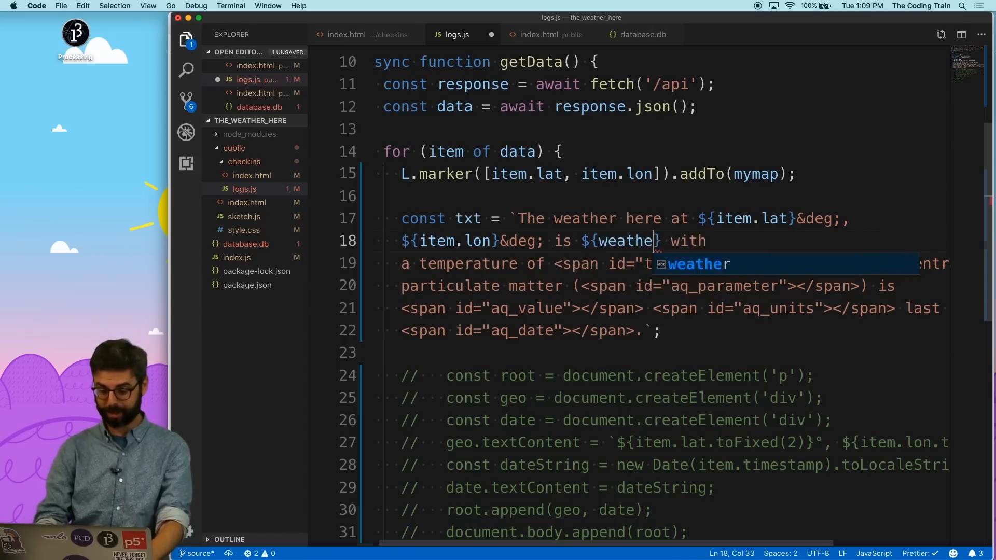
pyautogui.write('r.summary')
pyautogui.click(661, 308)
pyautogui.write('(${item.air.parameter}) is ${item.air.value}')
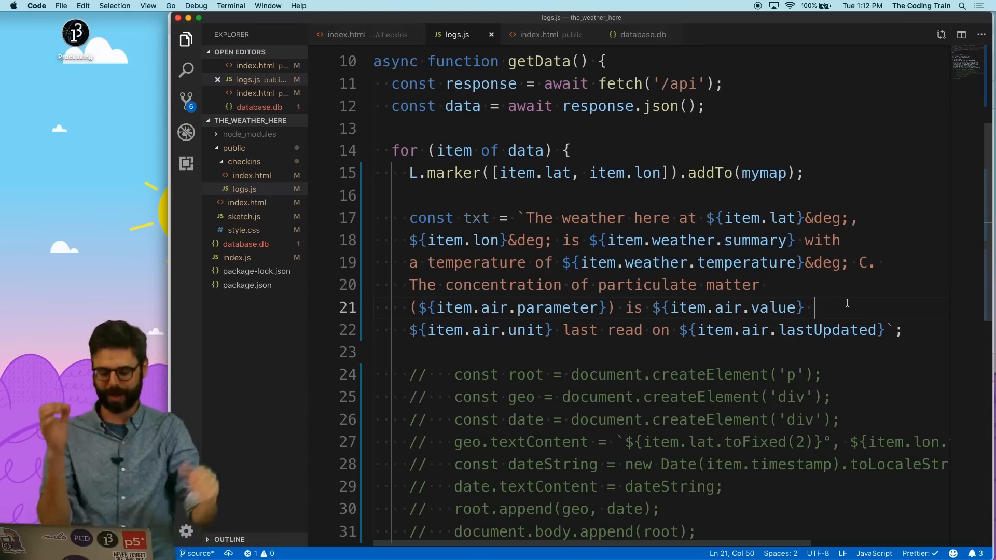
# Step: Store each marker in const marker and attach the text with marker.bindPopup(txt)
pyautogui.scroll(-3)
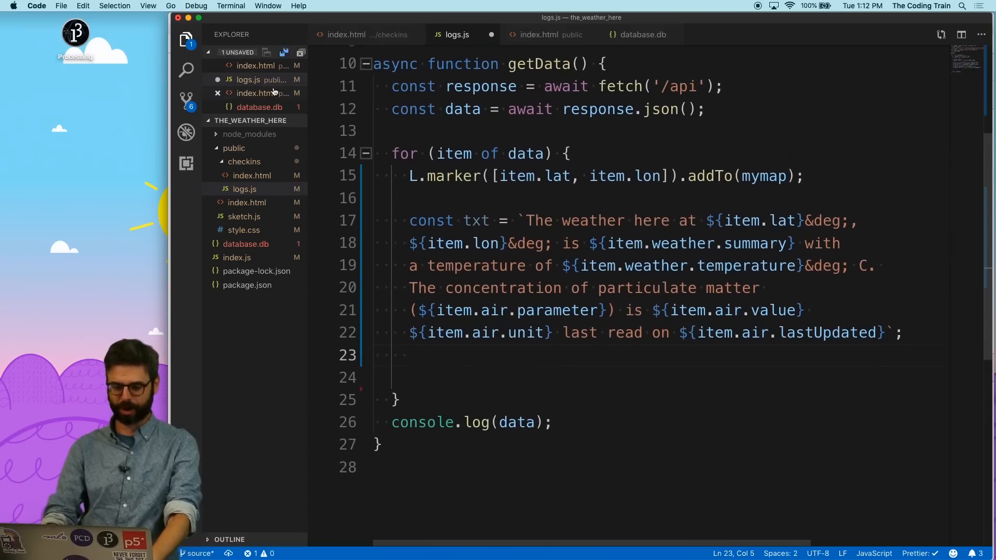
pyautogui.write('const marker =')
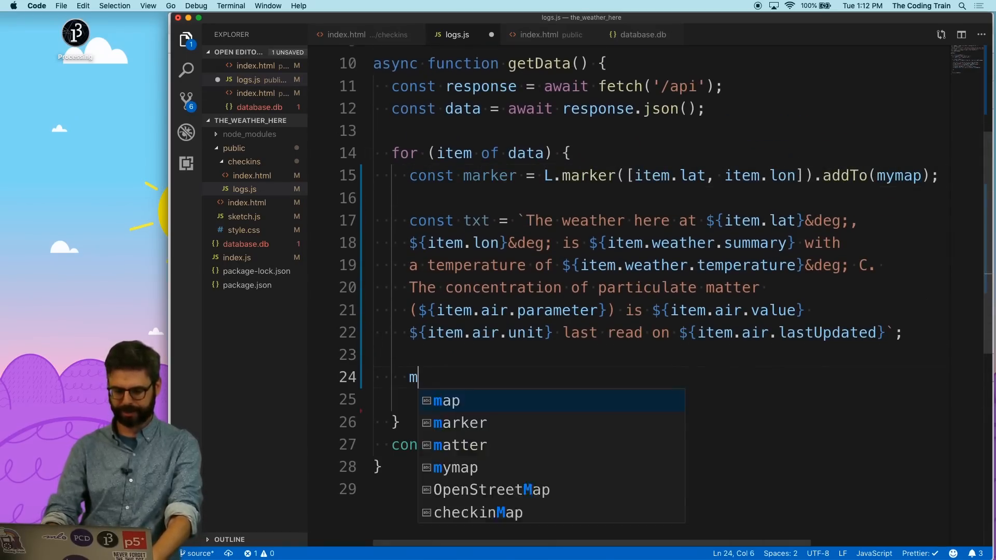
pyautogui.write('arker.bindPo')
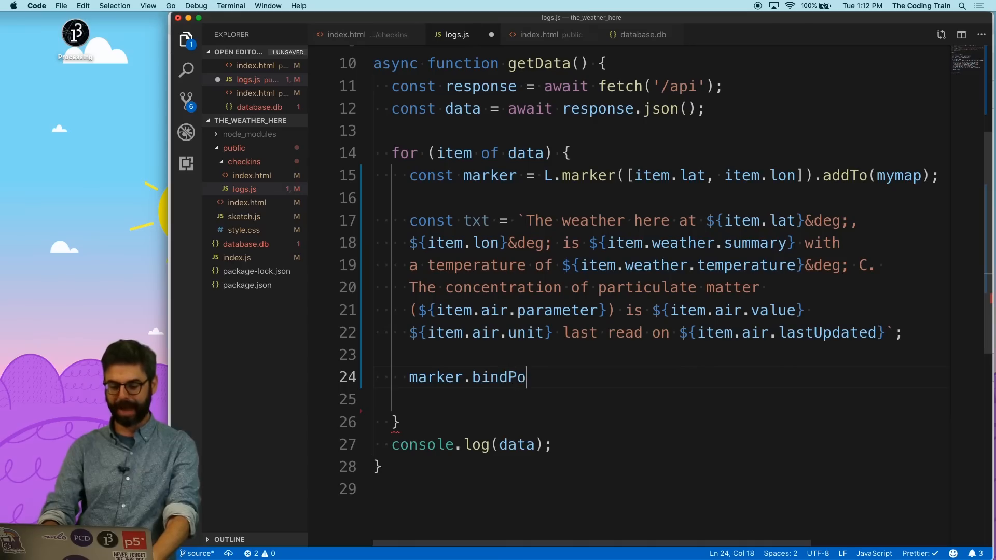
pyautogui.write('pup()')
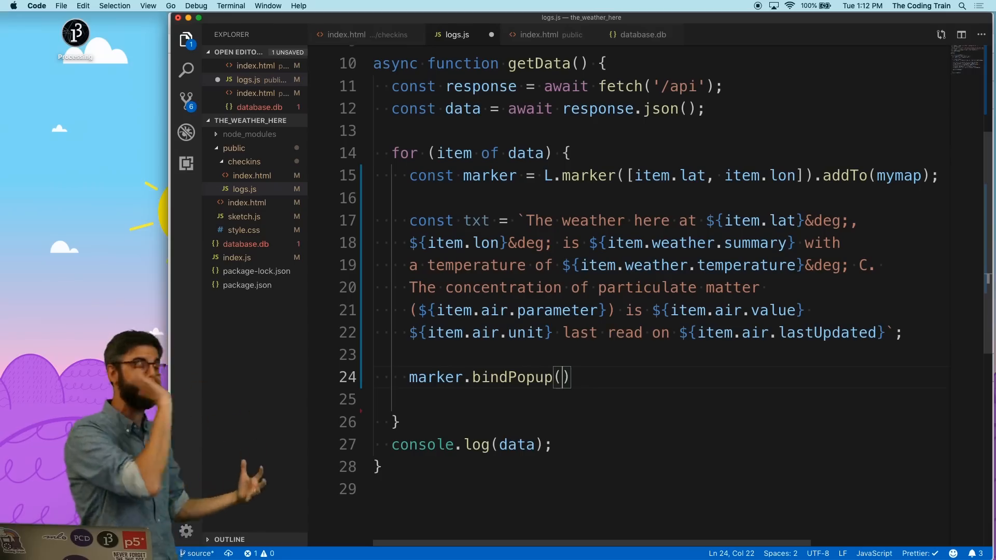
pyautogui.write('tx')
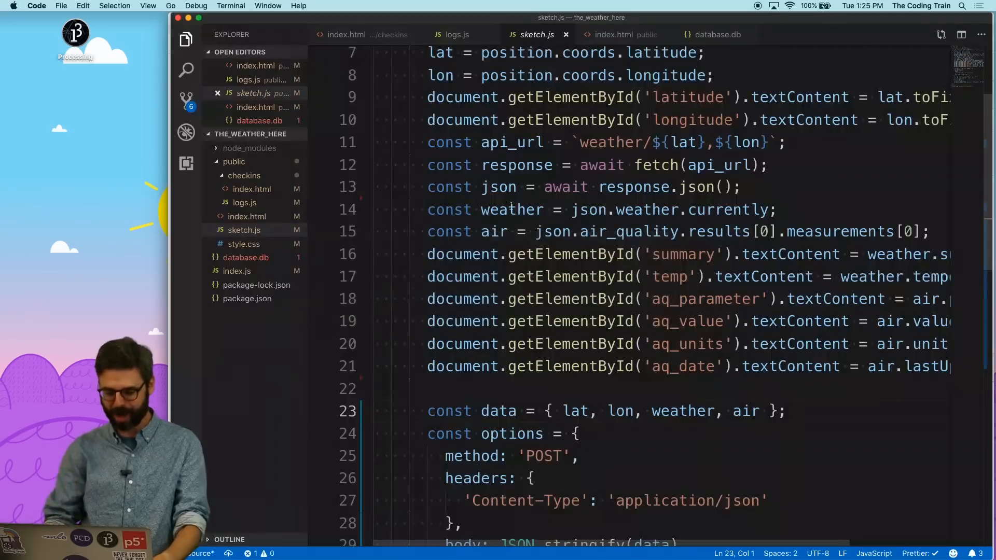
# Step: Declare lat, lon, weather and air before the try block so they are assigned inside it
pyautogui.scroll(-3)
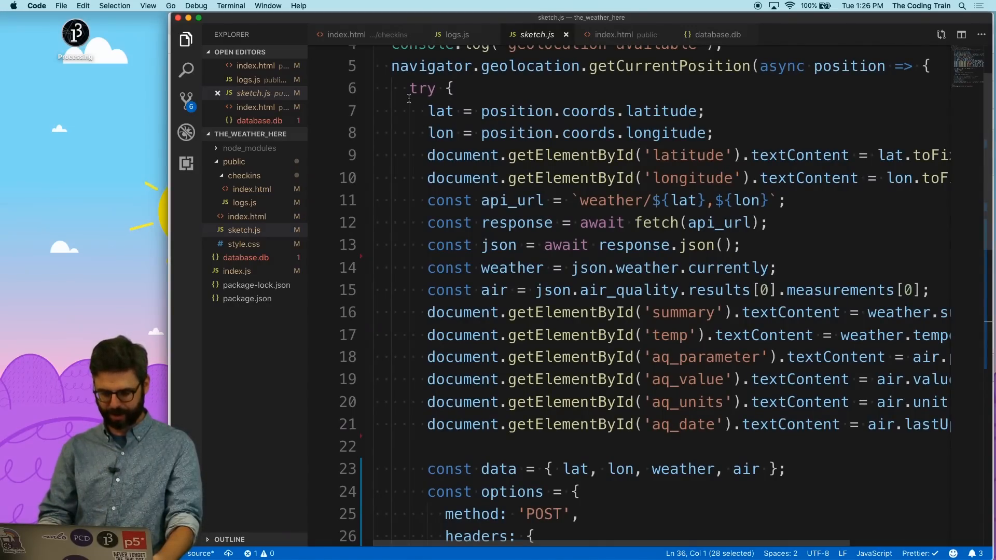
pyautogui.write('let lat,lon')
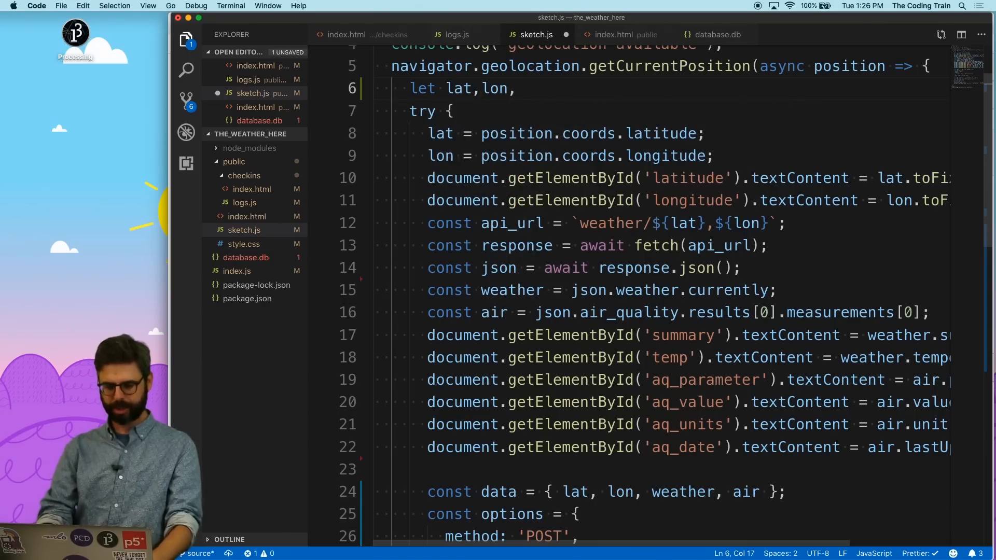
pyautogui.write(',weather,air;')
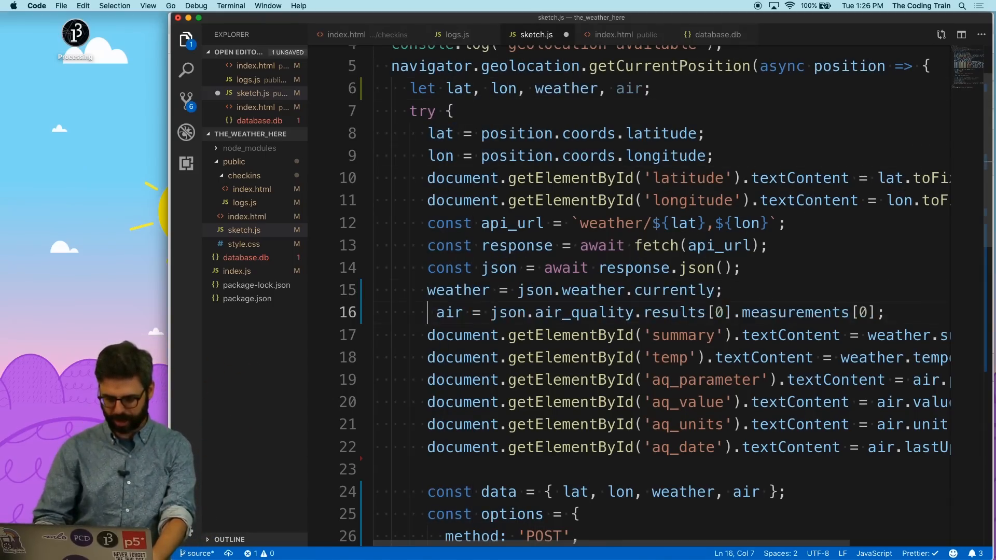
pyautogui.scroll(-3)
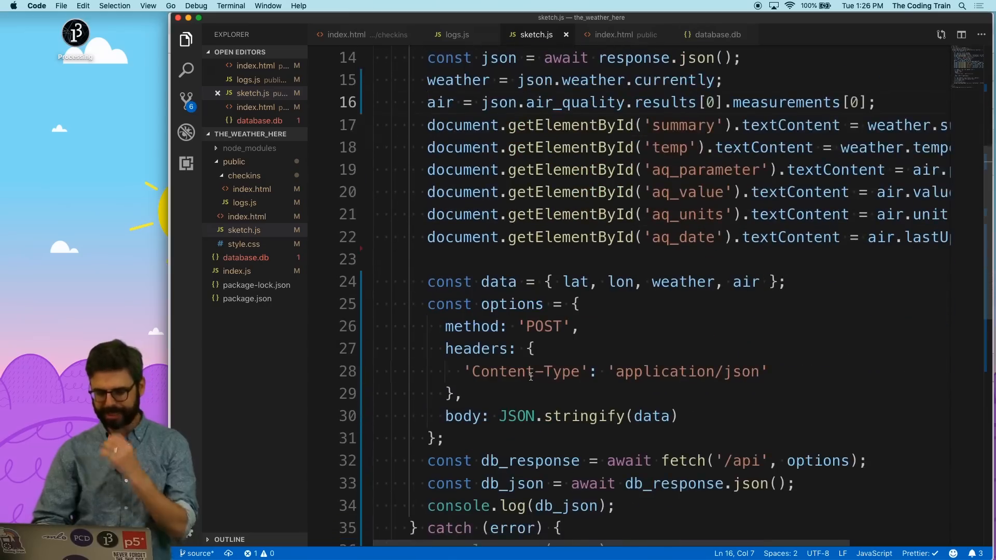
pyautogui.scroll(-3)
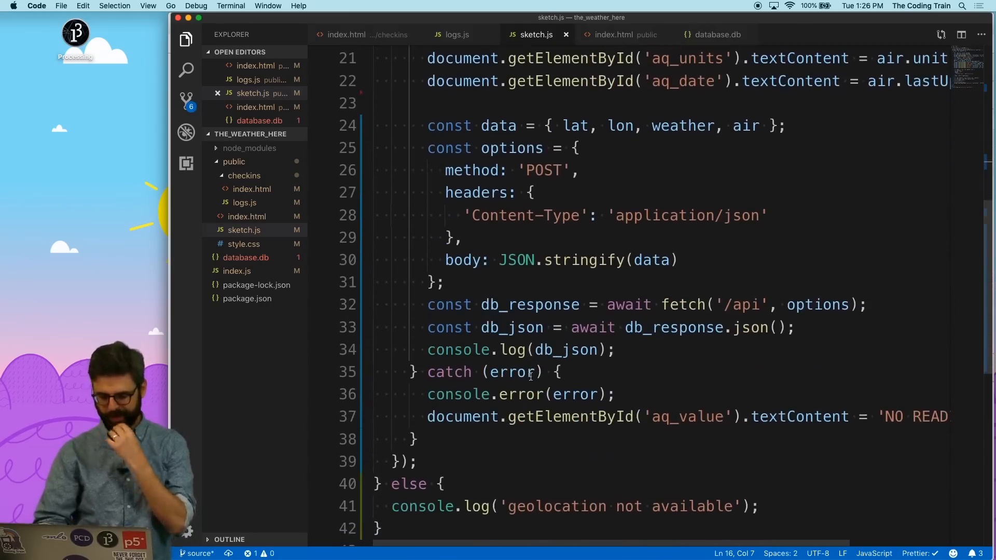
pyautogui.scroll(-3)
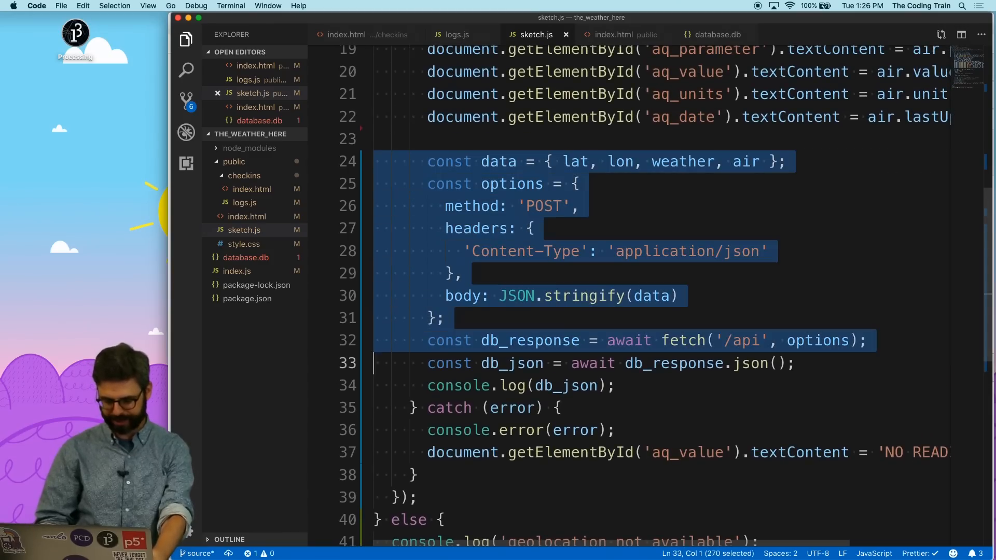
# Step: Relocate the data-posting block below the catch and set air = { value: -1 } on failure
pyautogui.press('Delete')
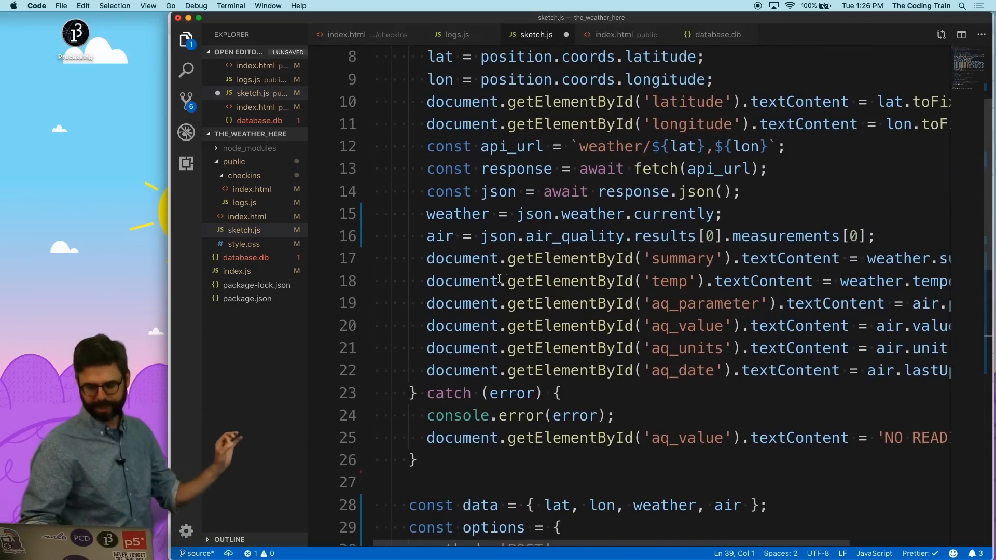
pyautogui.scroll(-3)
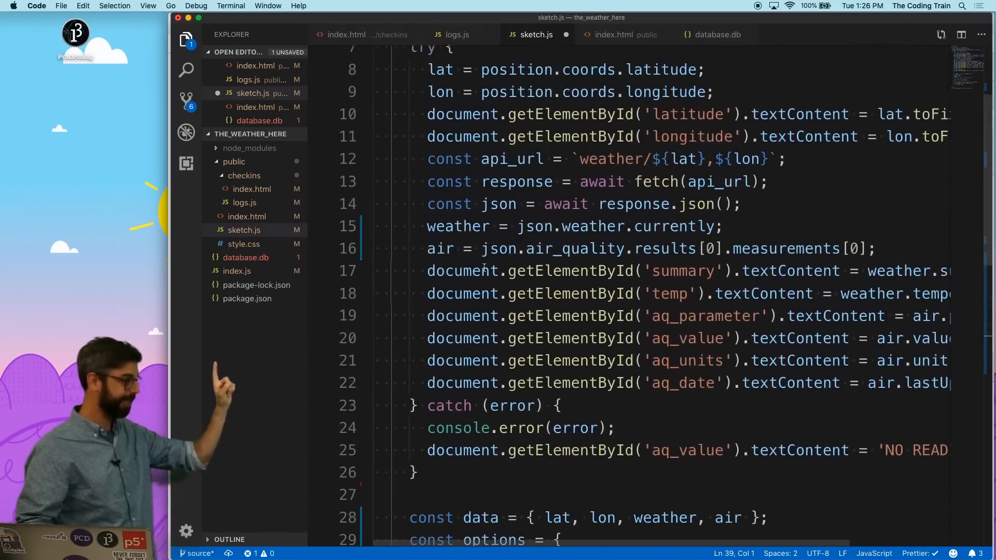
pyautogui.scroll(-3)
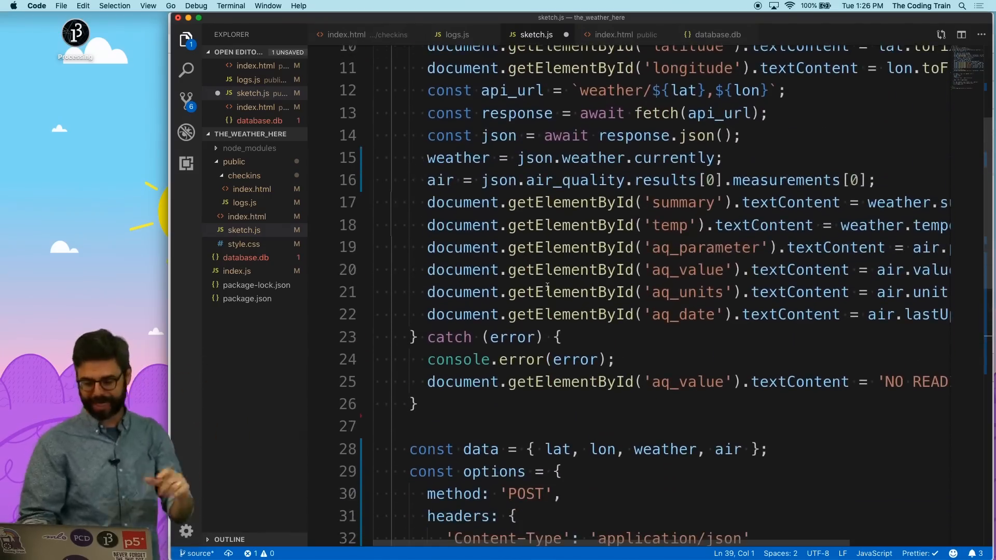
pyautogui.write('air = {value:')
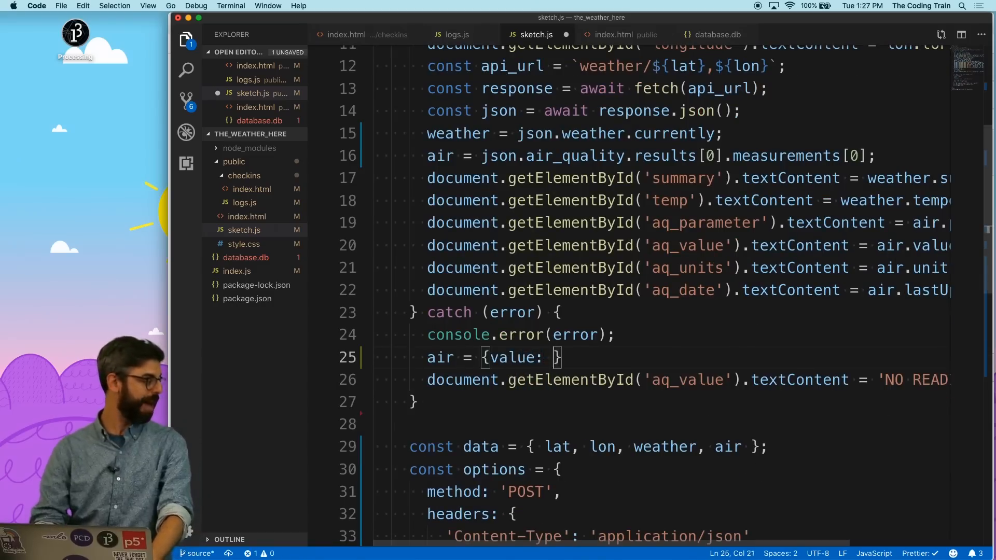
pyautogui.write('-1')
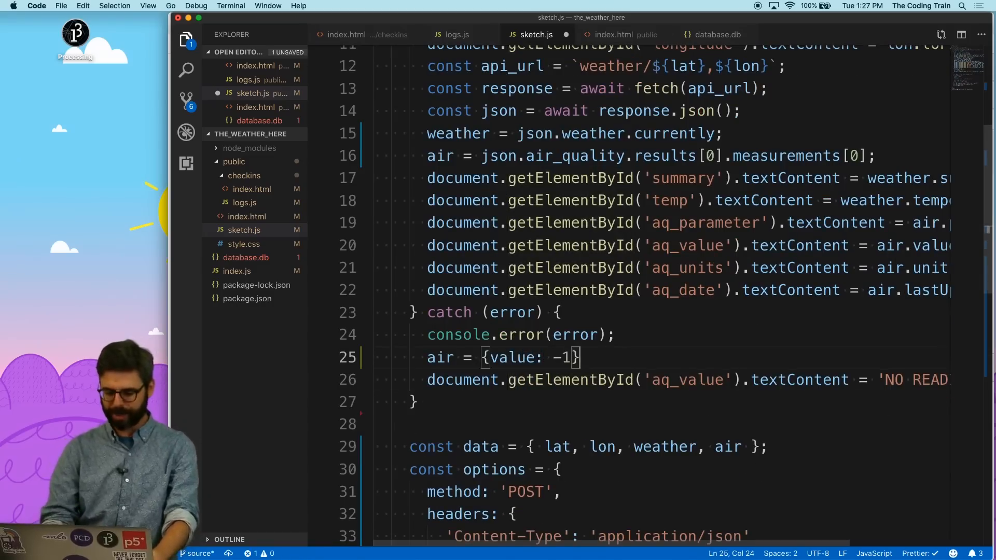
# Step: Save sketch.js to tidy formatting and review the new air fallback line
pyautogui.press('Cmd+s')
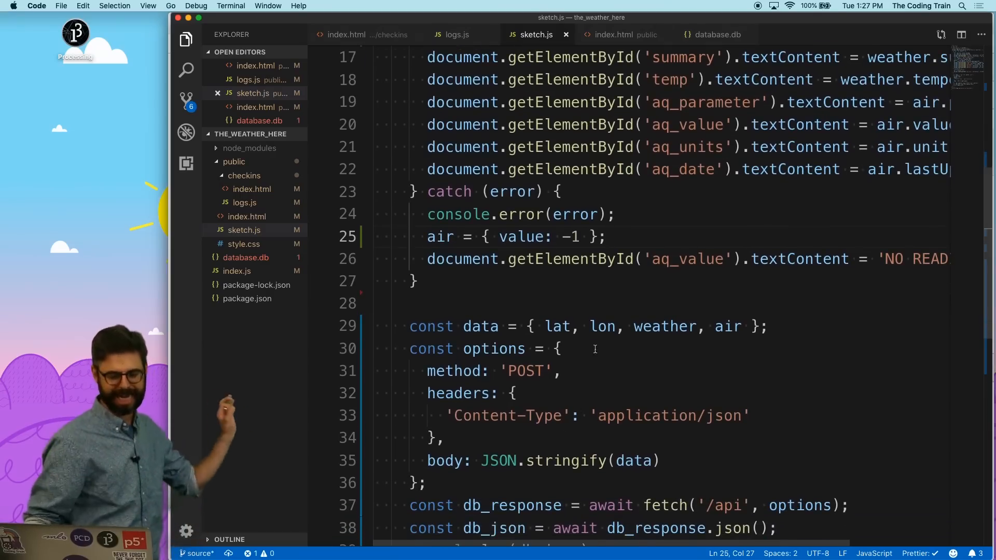
pyautogui.click(440, 281)
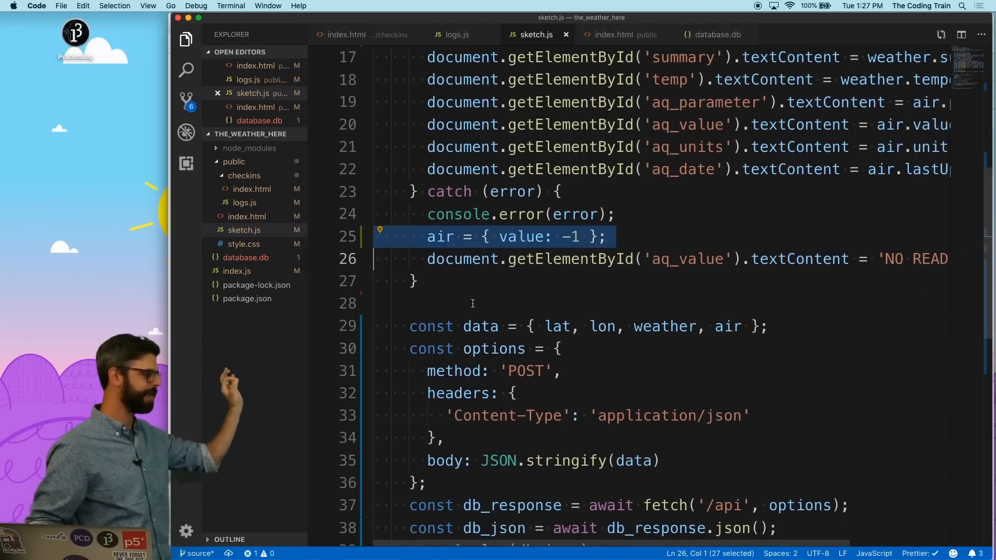
pyautogui.scroll(-3)
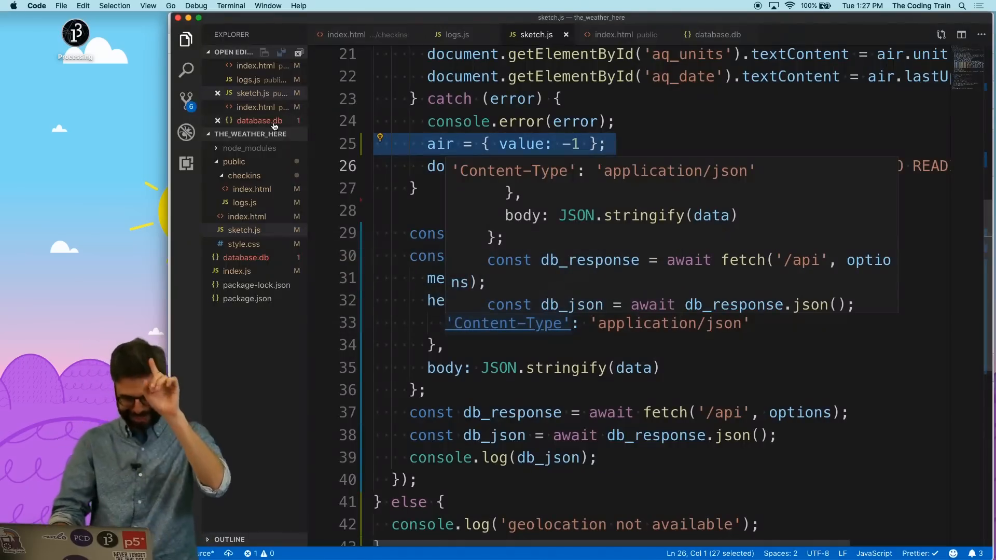
# Step: In logs.js, add an if (item.air.value < 0) branch before the popup text
pyautogui.click(245, 203)
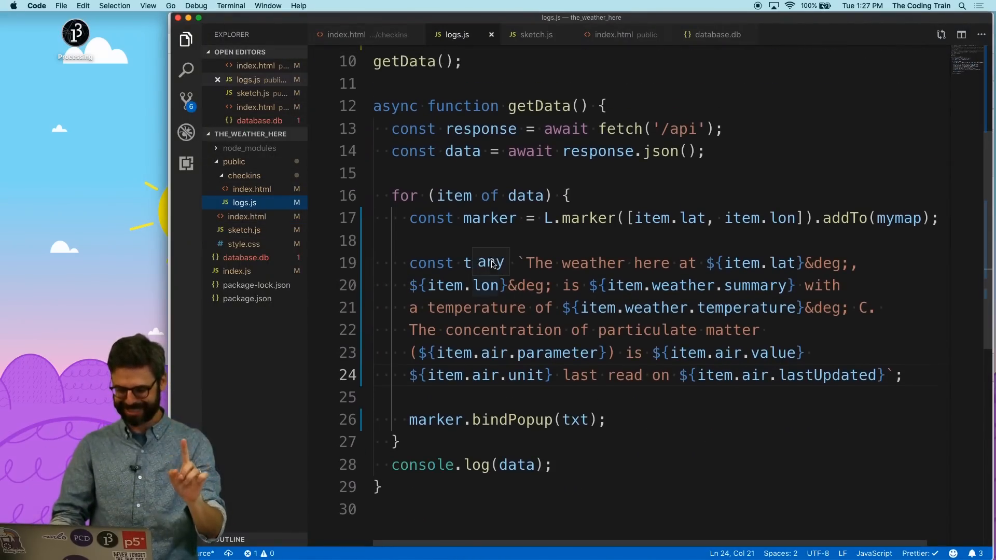
pyautogui.press('Enter')
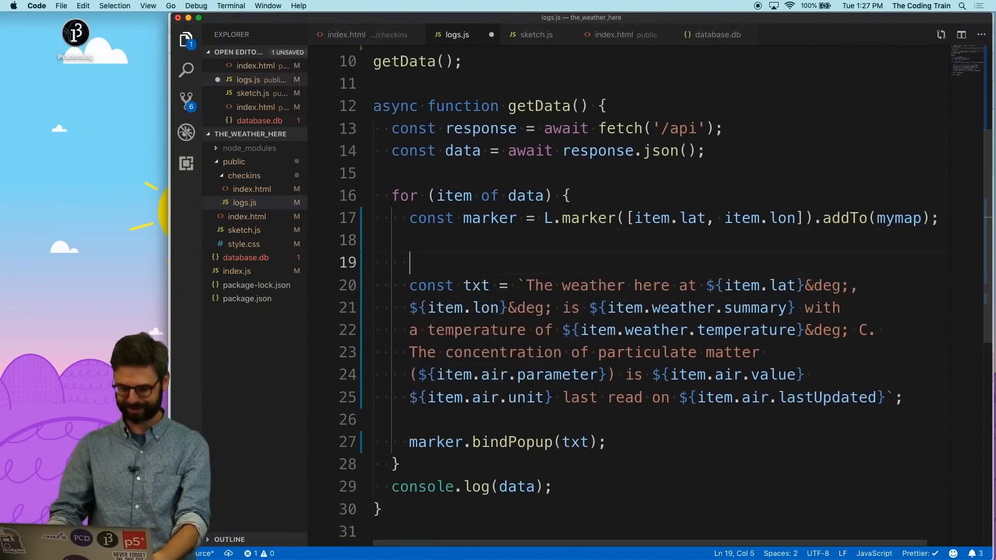
pyautogui.write('if (')
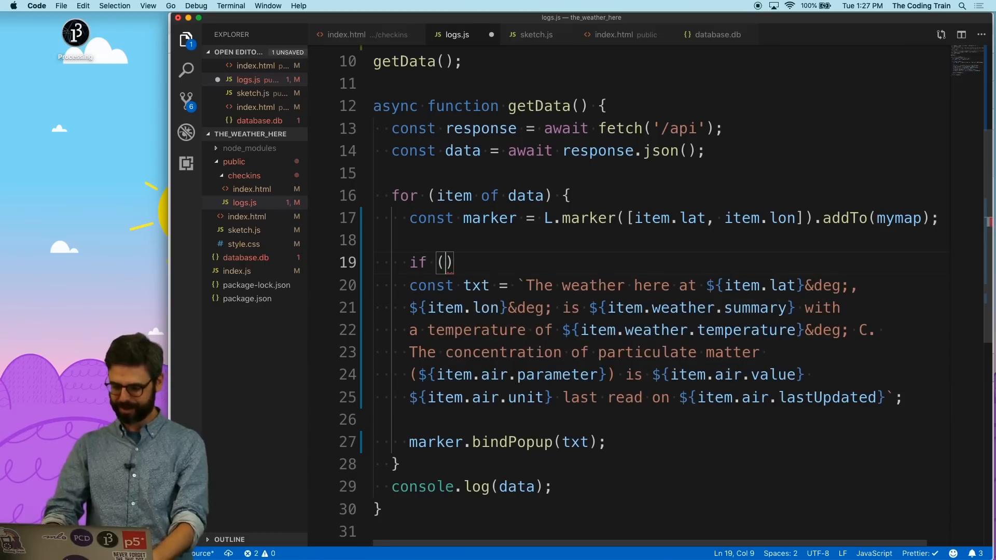
pyautogui.write('item.air')
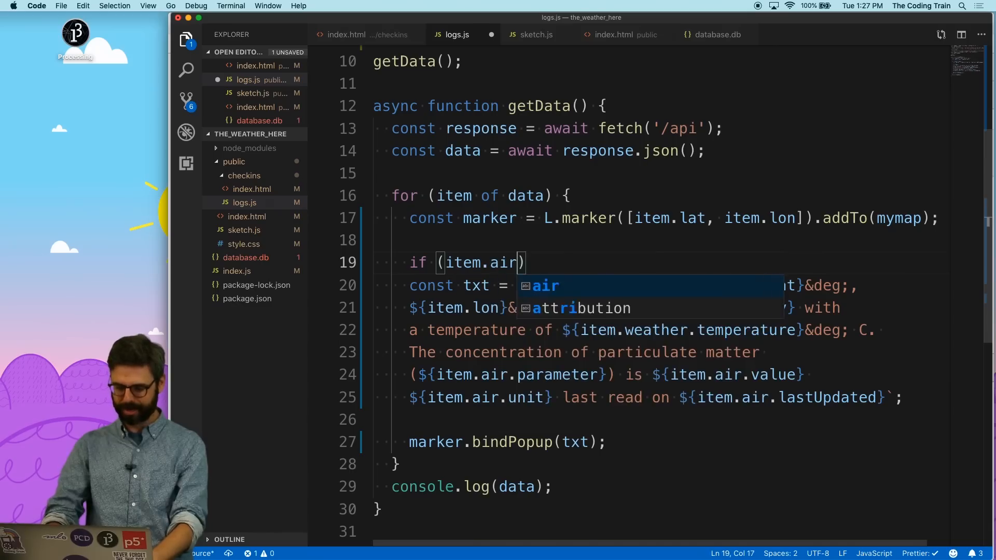
pyautogui.write('.value < 0')
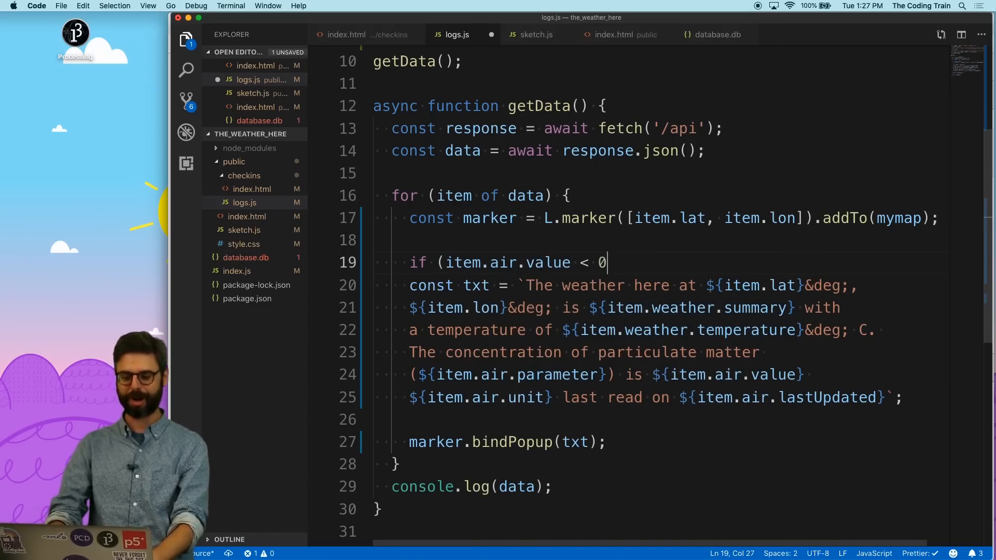
pyautogui.write(') {')
pyautogui.write('} else {}')
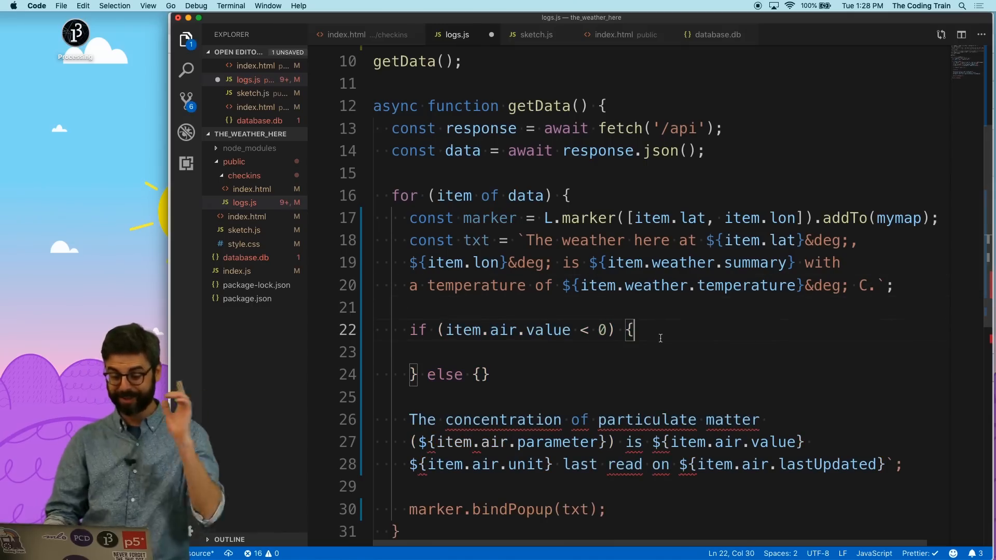
# Step: Append 'No air quality reading.' for negative values, otherwise the particulate matter sentence
pyautogui.write('txt +=')
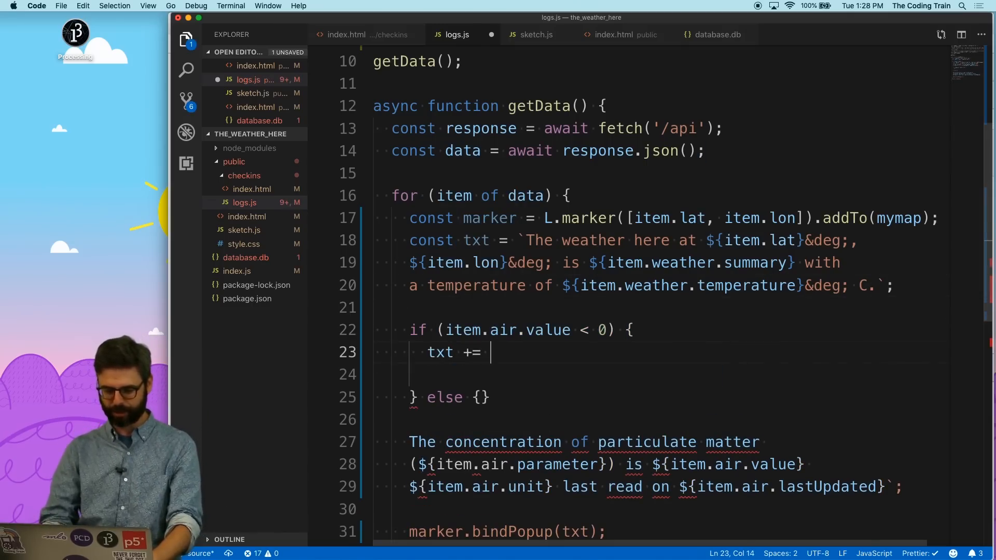
pyautogui.write("'No air qual")
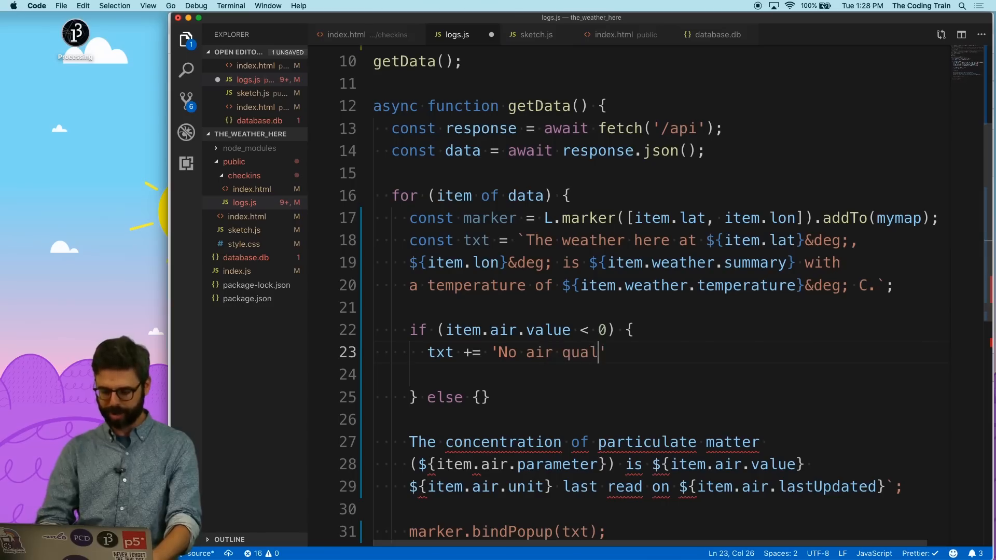
pyautogui.write("ity reading.'")
pyautogui.click(657, 509)
pyautogui.write('}')
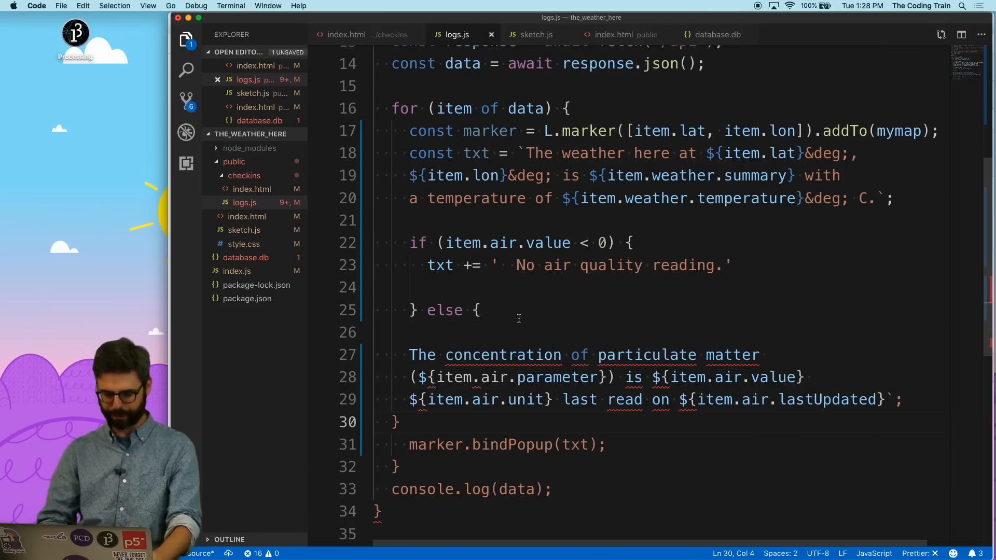
pyautogui.write('txt')
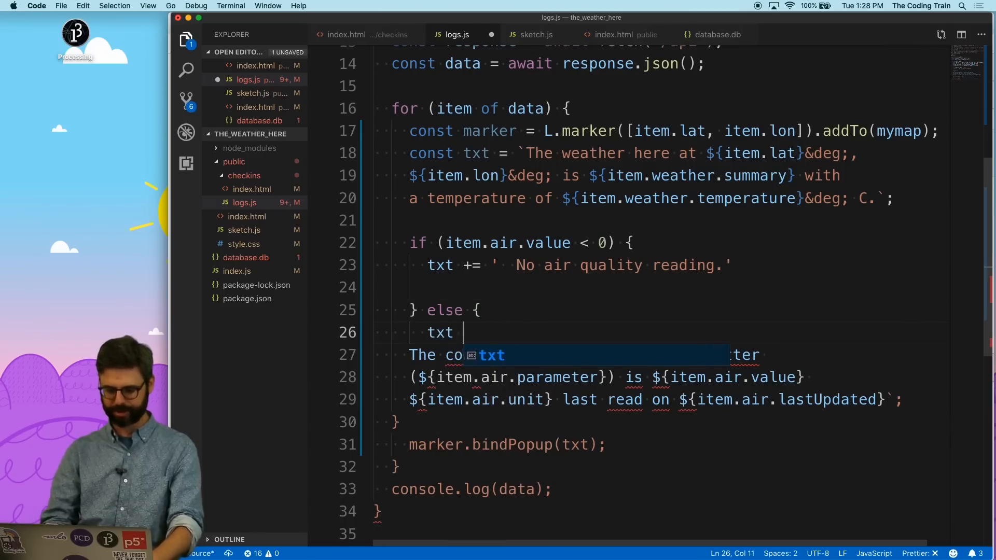
pyautogui.write('+= `')
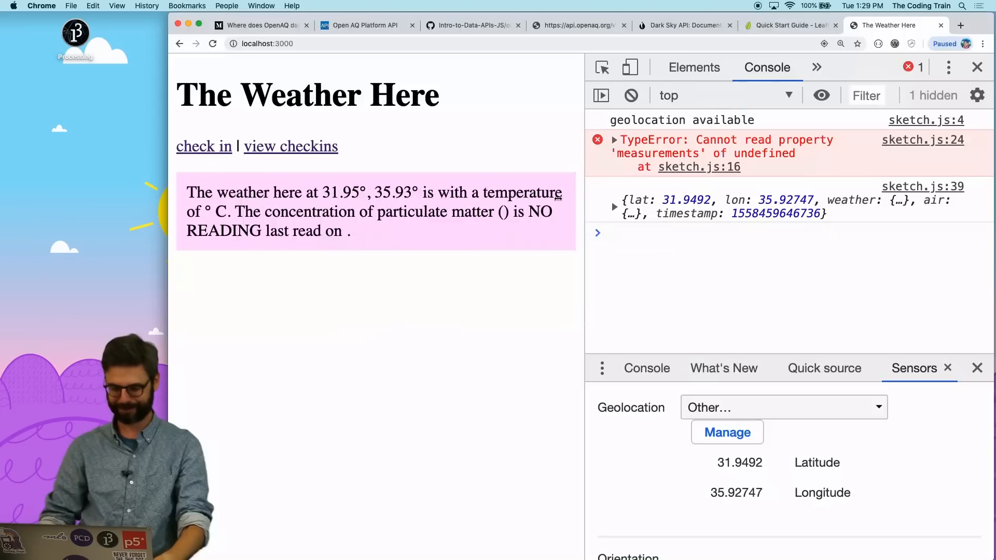
# Step: Change const txt to let in logs.js and reload the checkins map in Chrome
pyautogui.click(291, 146)
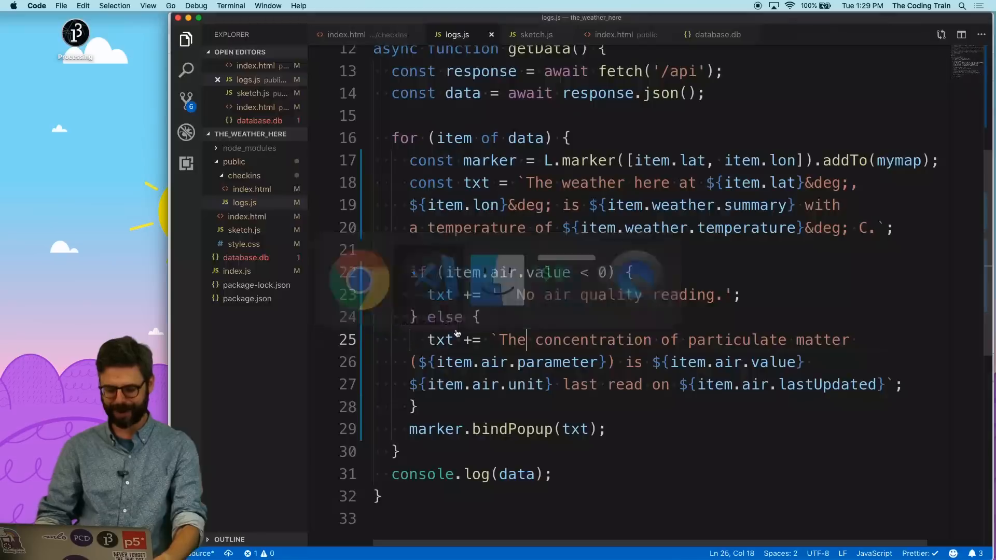
pyautogui.write('let')
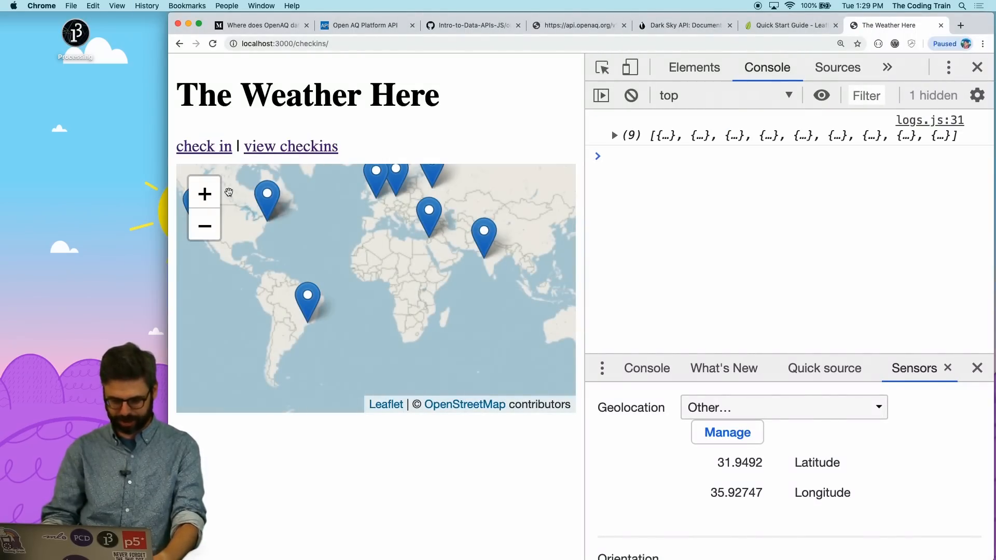
pyautogui.click(430, 221)
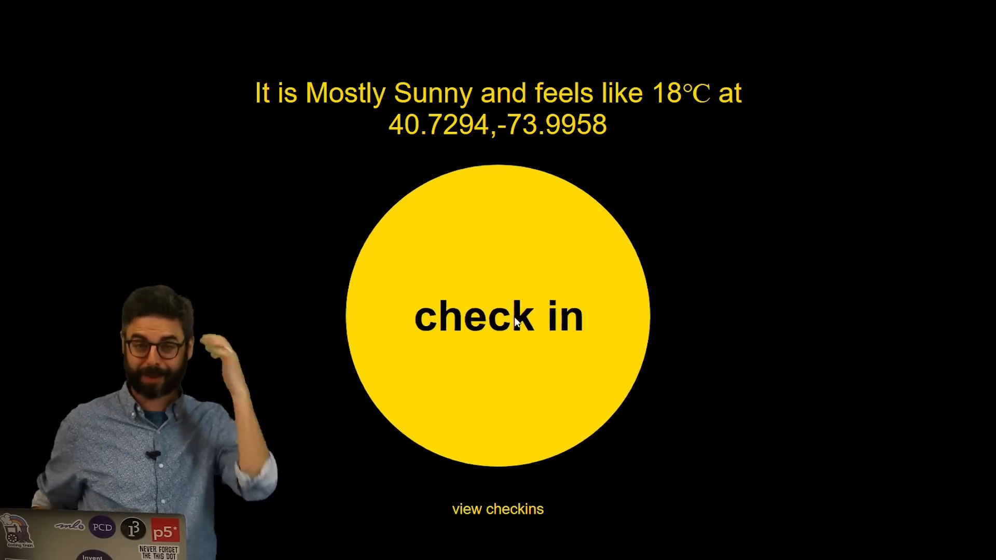
# Step: Check in from the current location on the Weather Here page
pyautogui.click(518, 321)
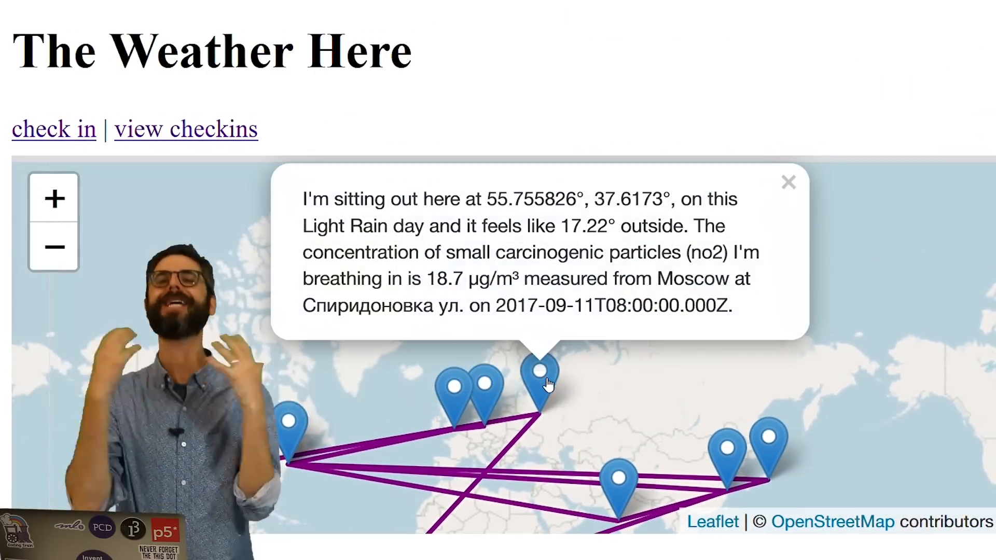
pyautogui.moveTo(625, 508)
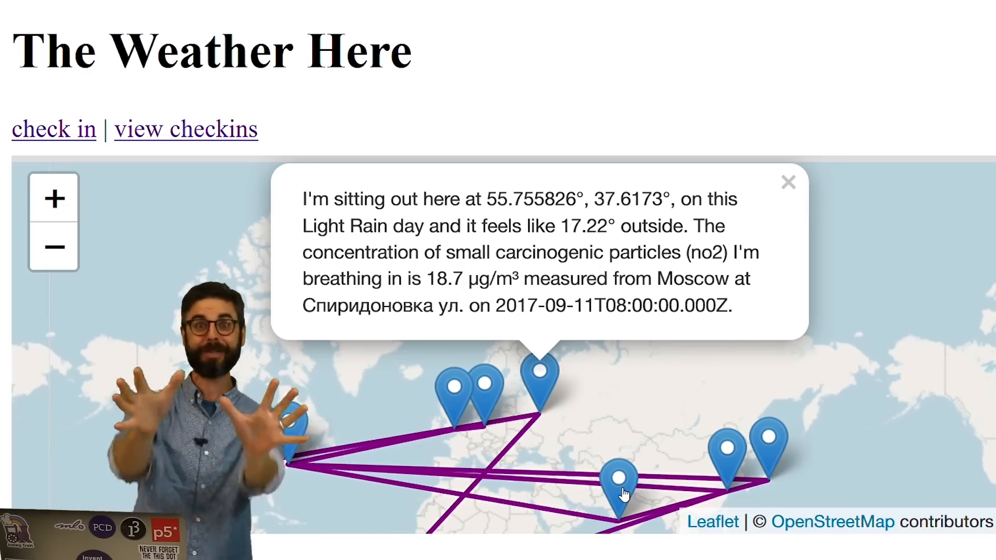